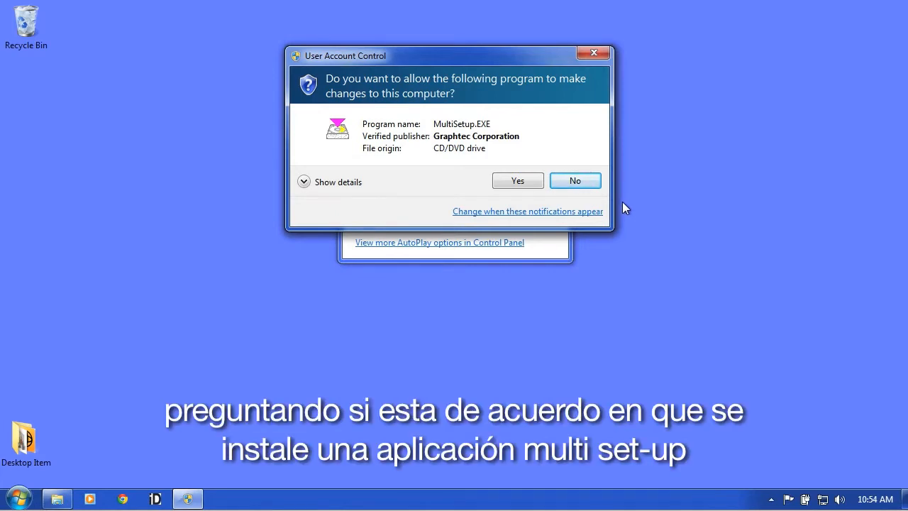
Step: Allow the Graphtec setup to run and launch the CE6000 software installer
click(516, 180)
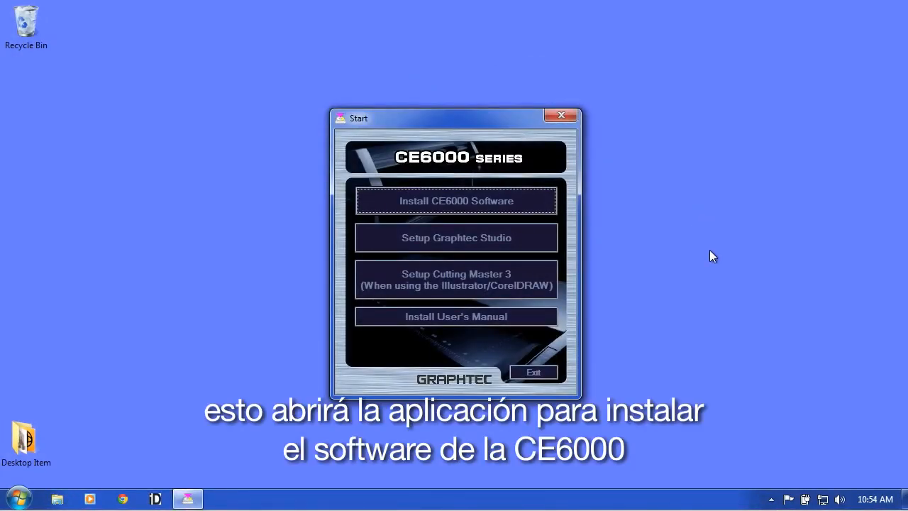
mouse_move(715, 254)
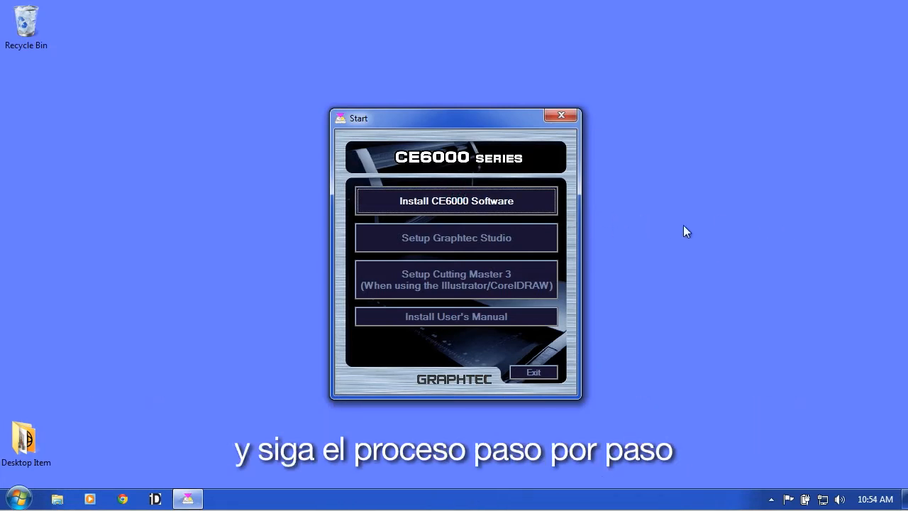
click(457, 202)
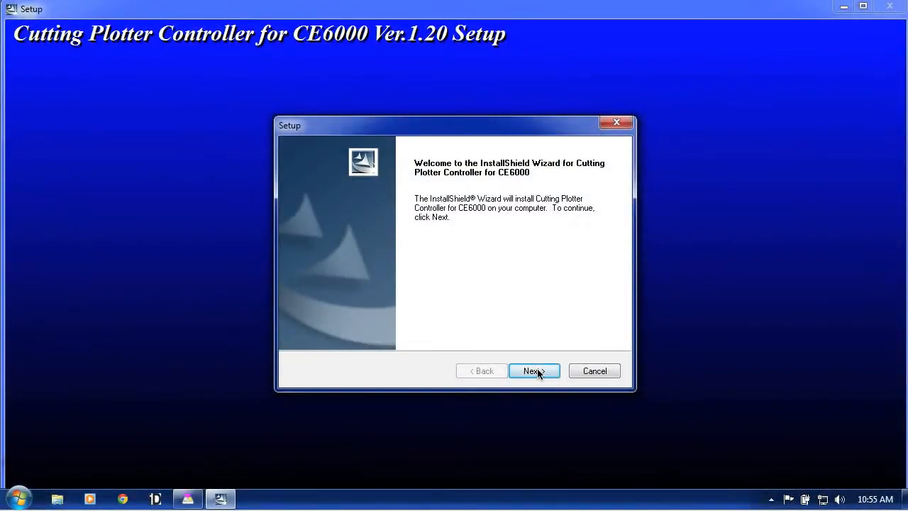
Step: Install Cutting Plotter Controller for CE6000 into the default destination folder
click(533, 370)
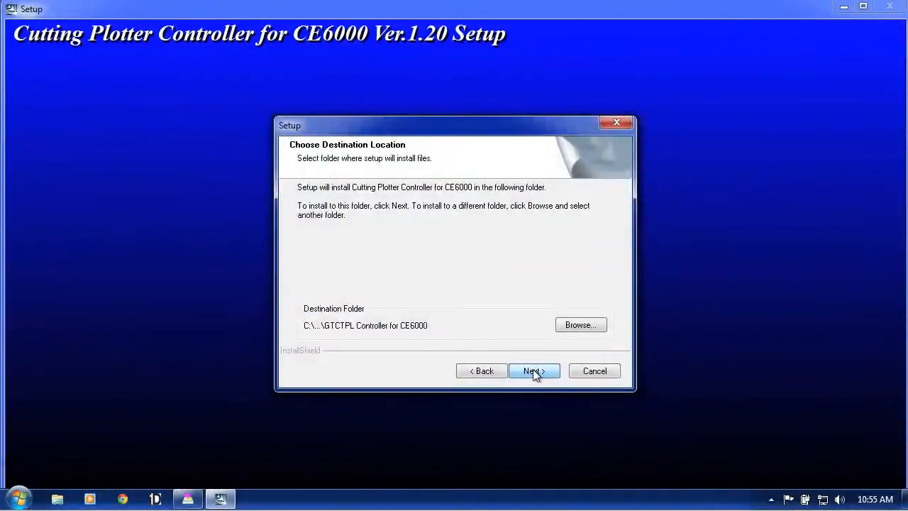
click(534, 370)
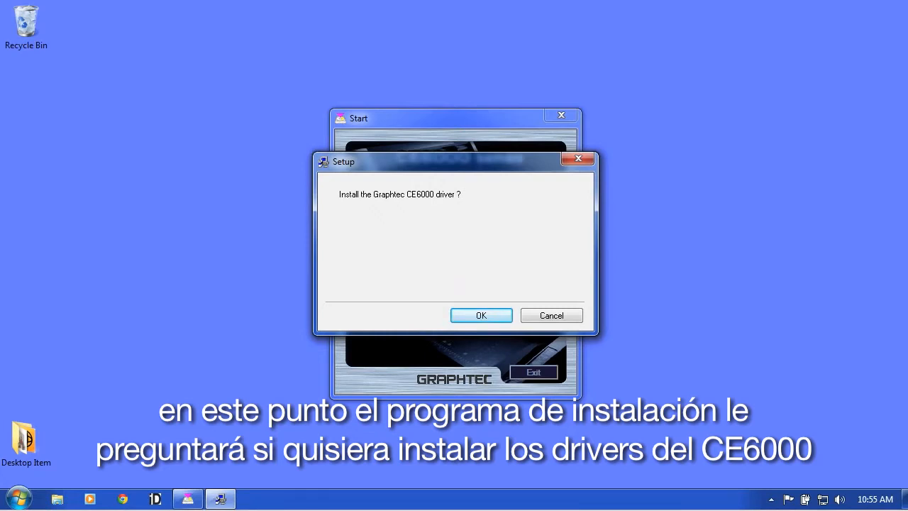
Step: Install the Graphtec CE6000 driver with USB as the plotter port and finish setup
click(481, 315)
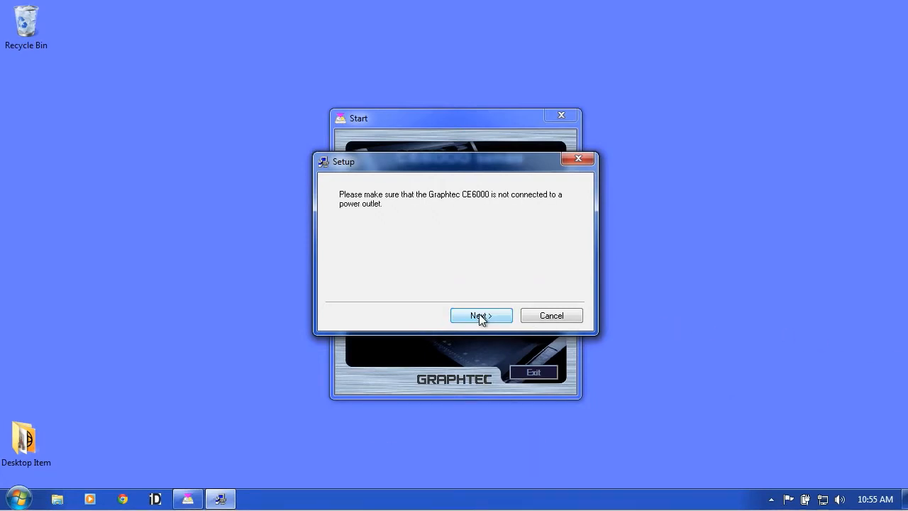
click(481, 315)
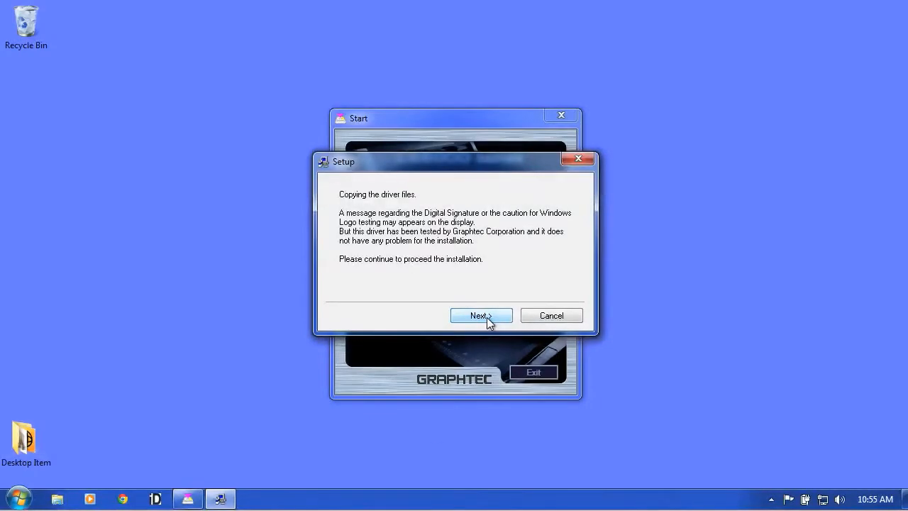
click(481, 314)
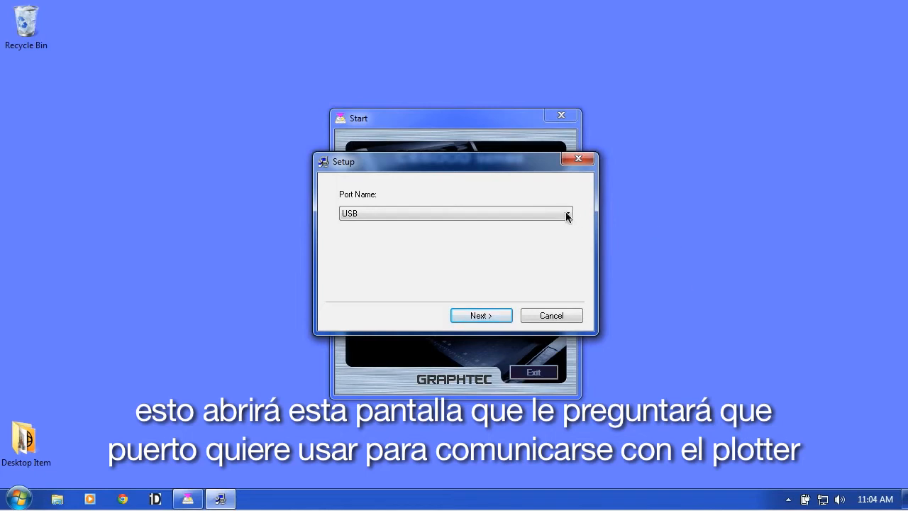
click(564, 213)
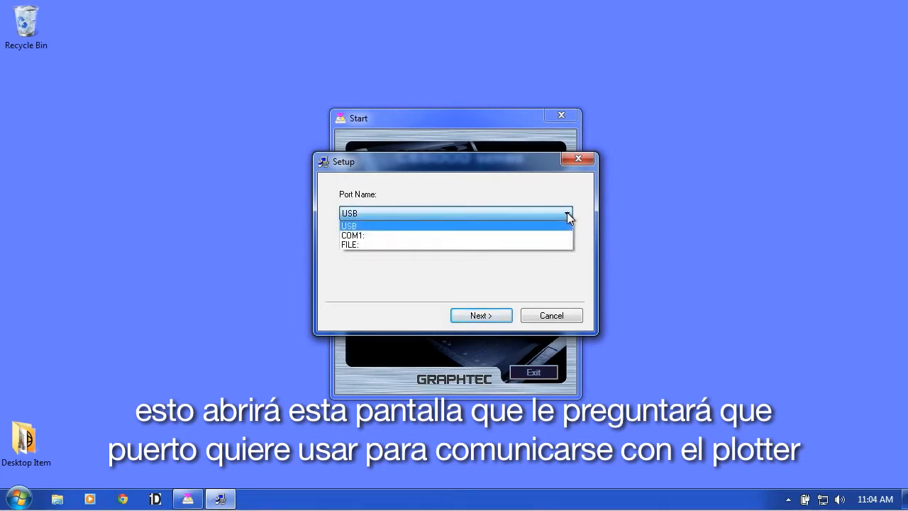
mouse_move(488, 244)
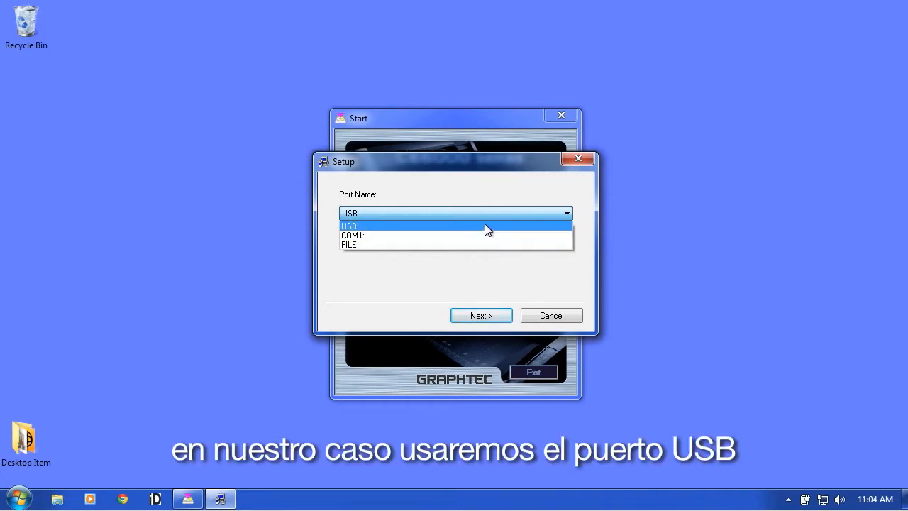
click(349, 226)
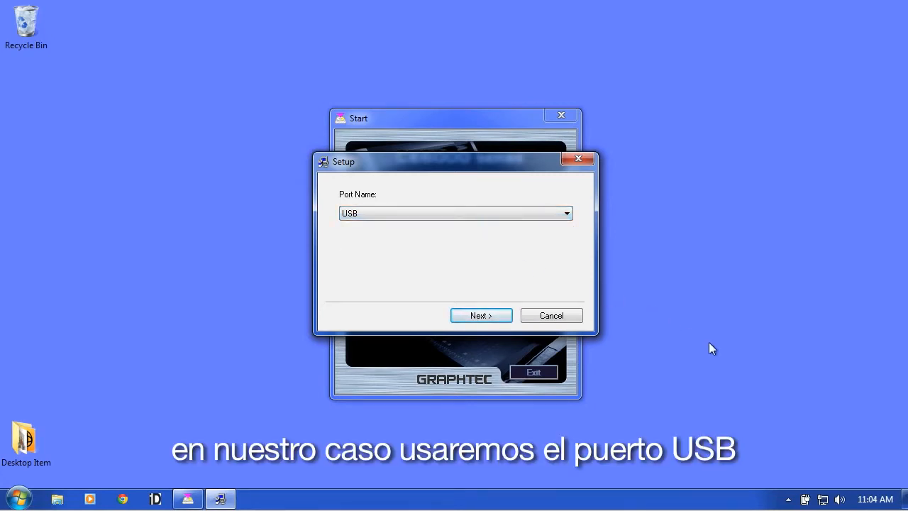
click(480, 314)
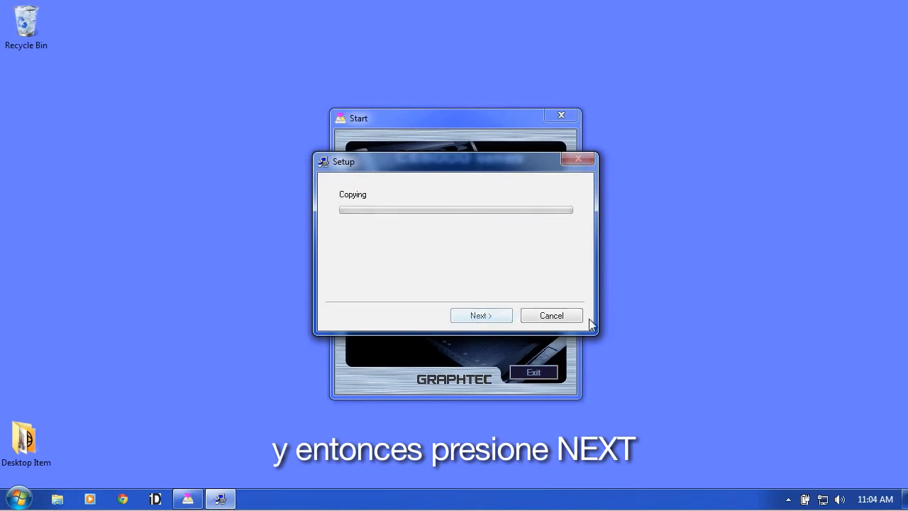
click(480, 315)
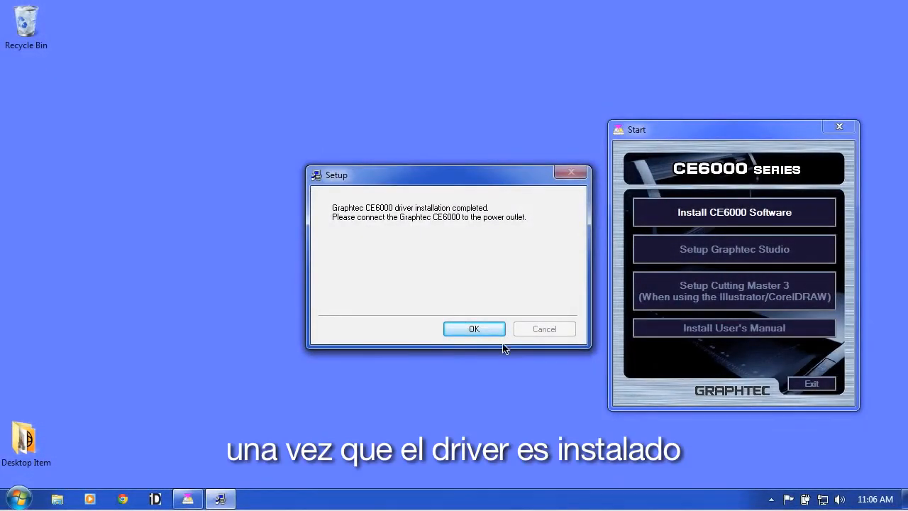
click(474, 329)
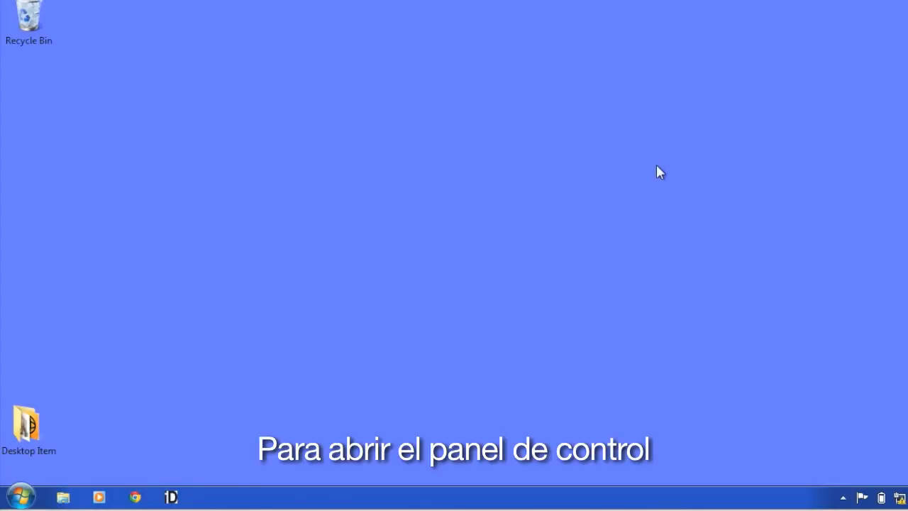
Step: Launch Cutting Plotter Controller for CE6000 from the Graphtec folder in All Programs
click(20, 497)
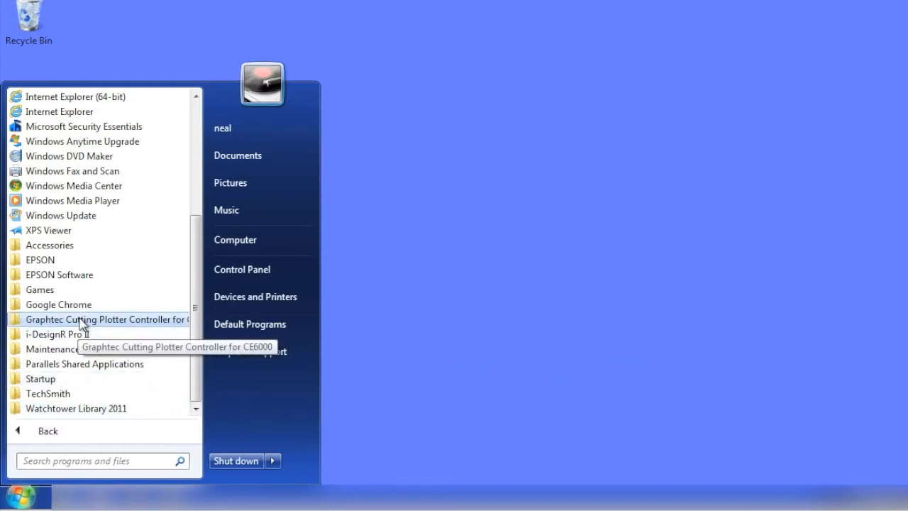
click(107, 320)
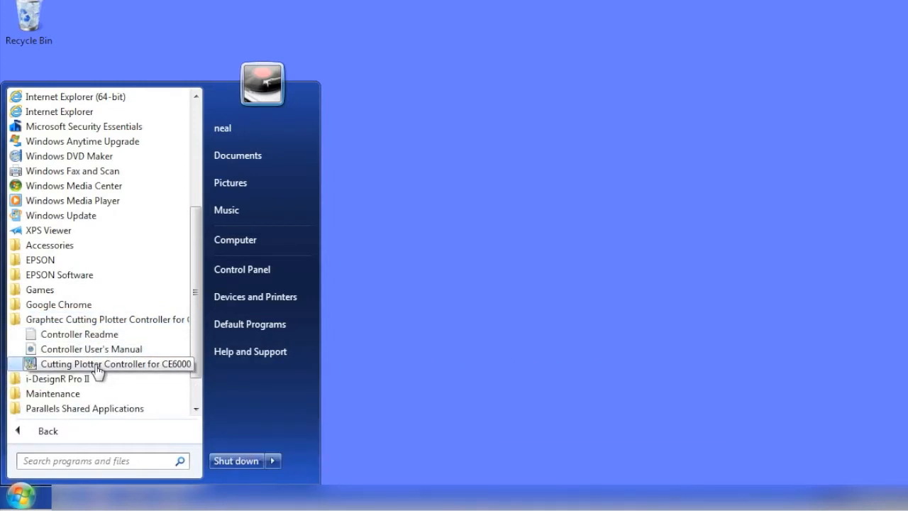
click(117, 363)
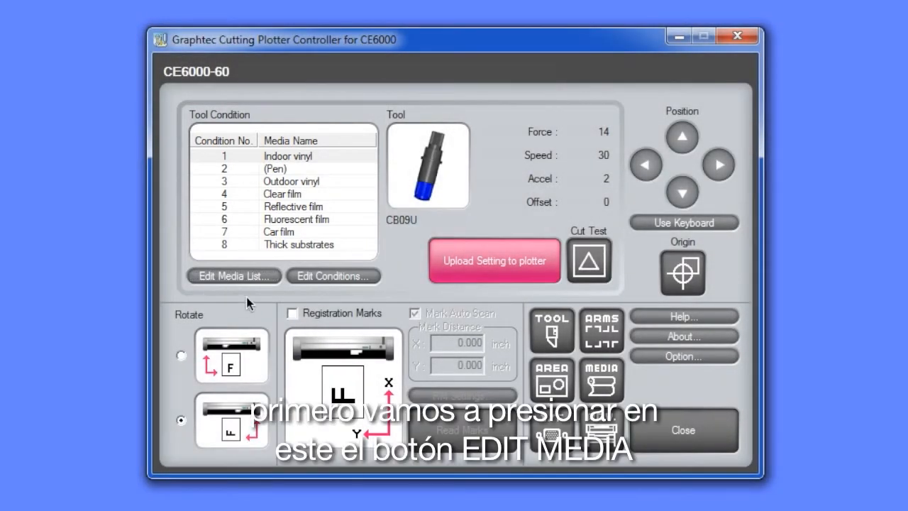
Step: Open the Edit Media List editor under the Tool Condition table
click(232, 275)
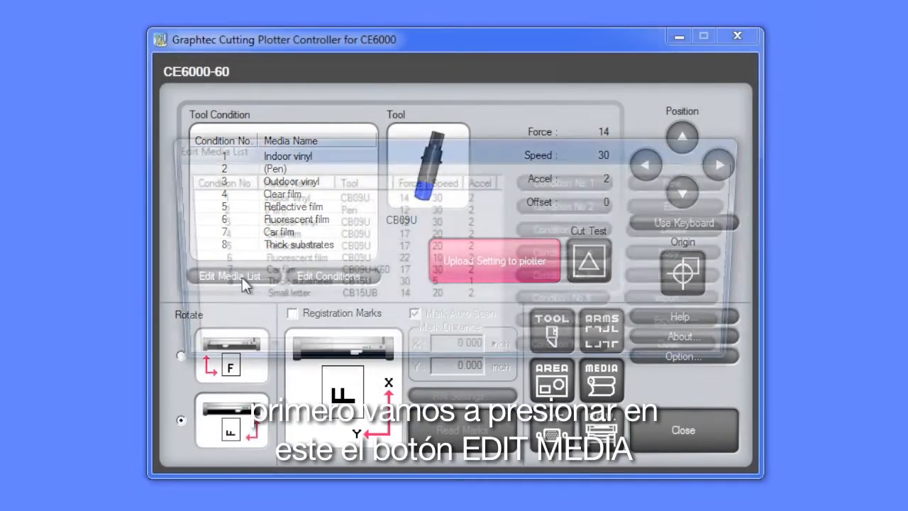
click(233, 275)
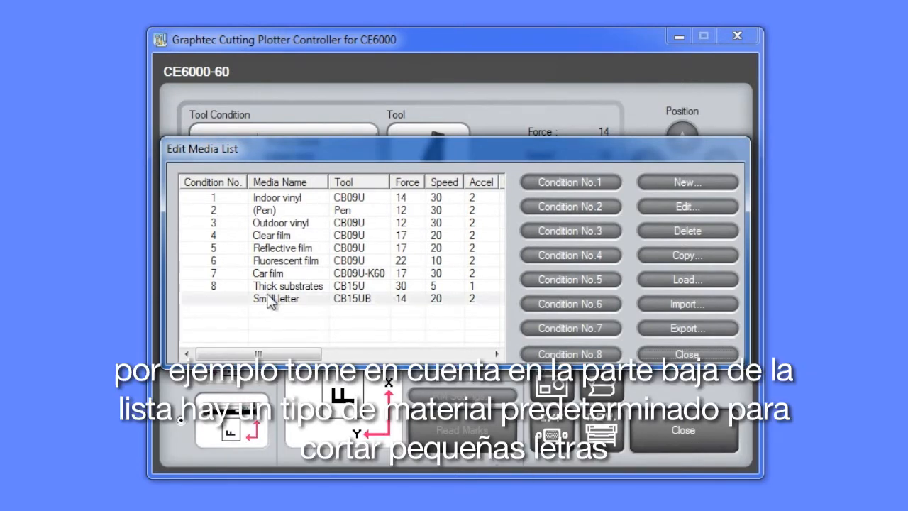
click(275, 298)
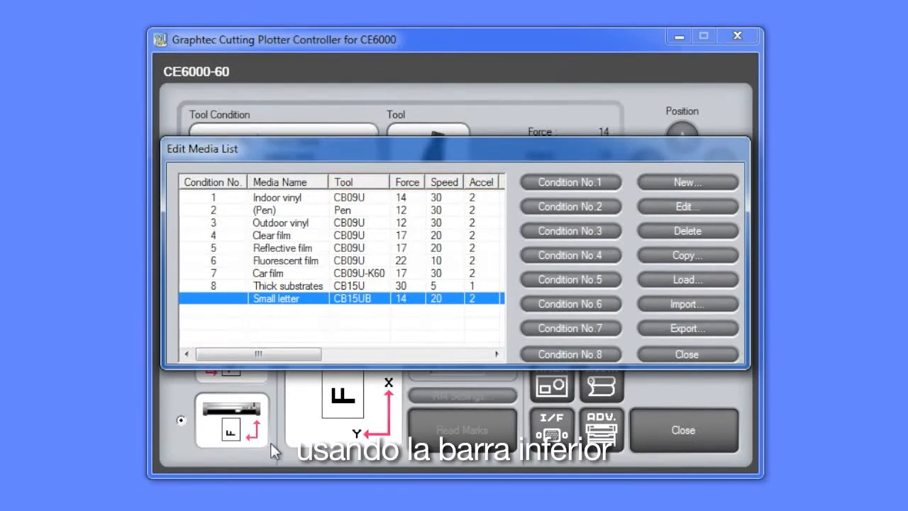
drag(256, 353, 305, 354)
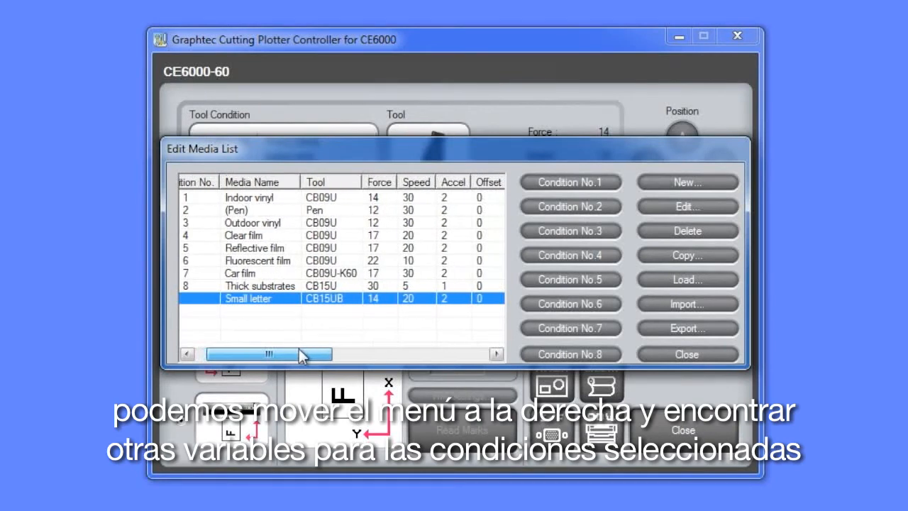
drag(256, 355, 316, 354)
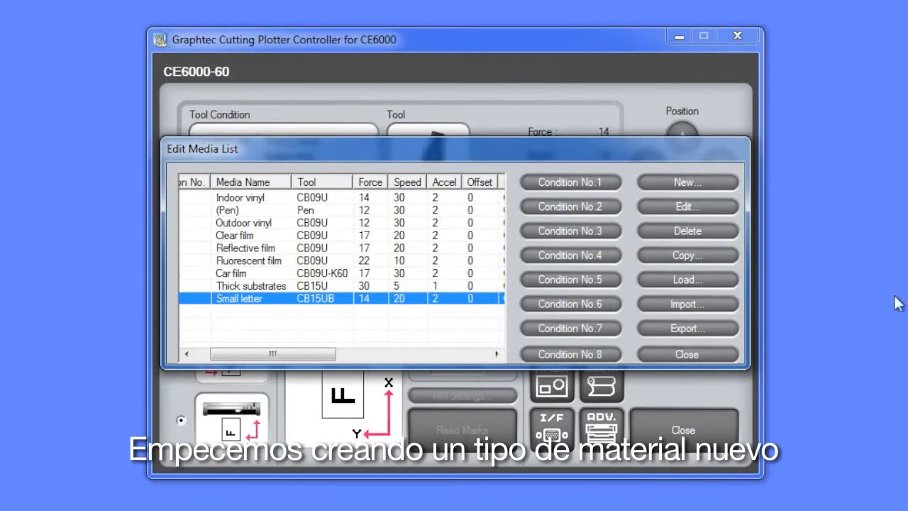
mouse_move(831, 272)
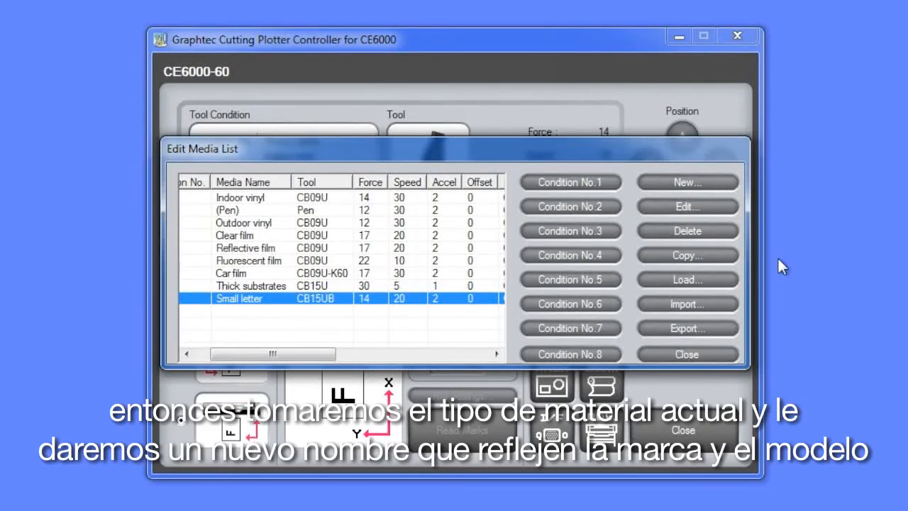
click(241, 221)
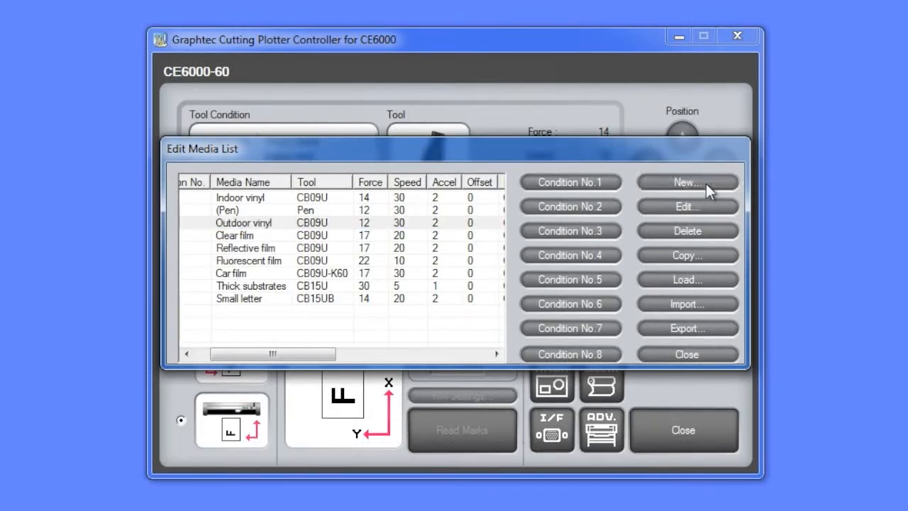
Step: Create new media Arlon DPF 4500gx with CB09U blade, force 14 and speed 45
click(683, 182)
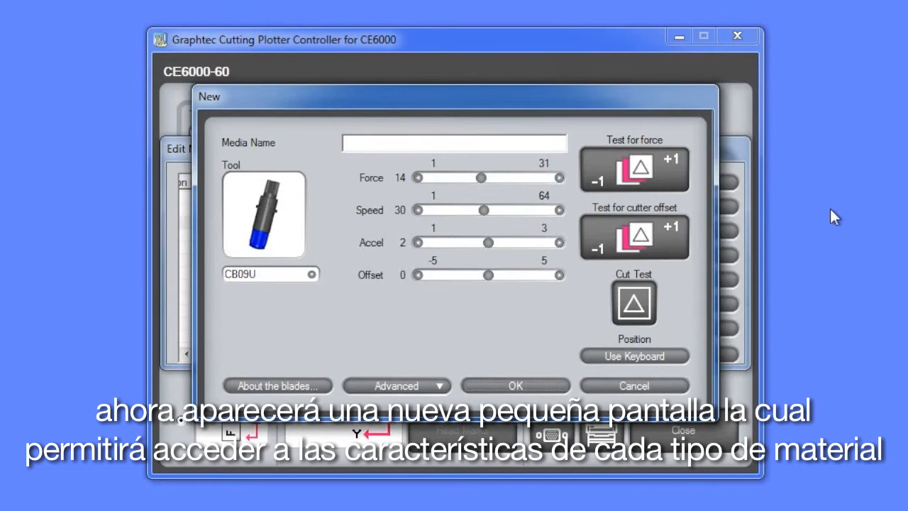
click(348, 144)
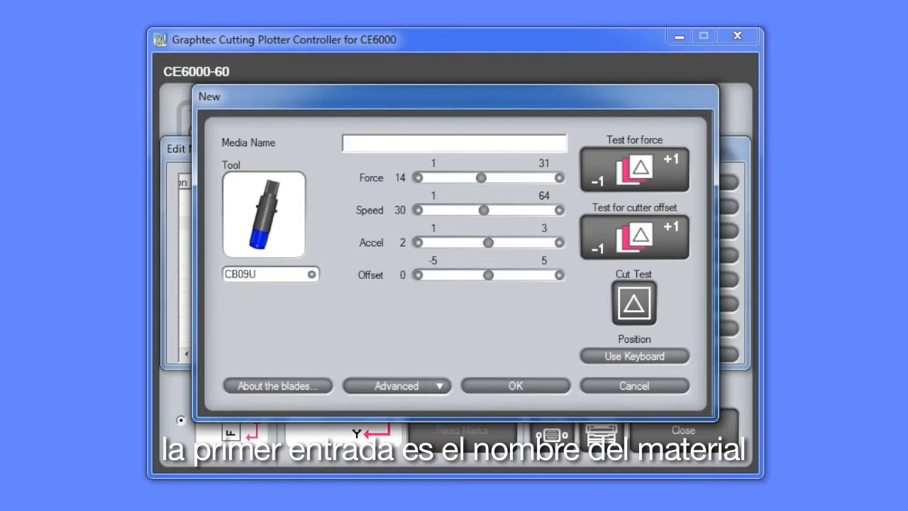
text(A)
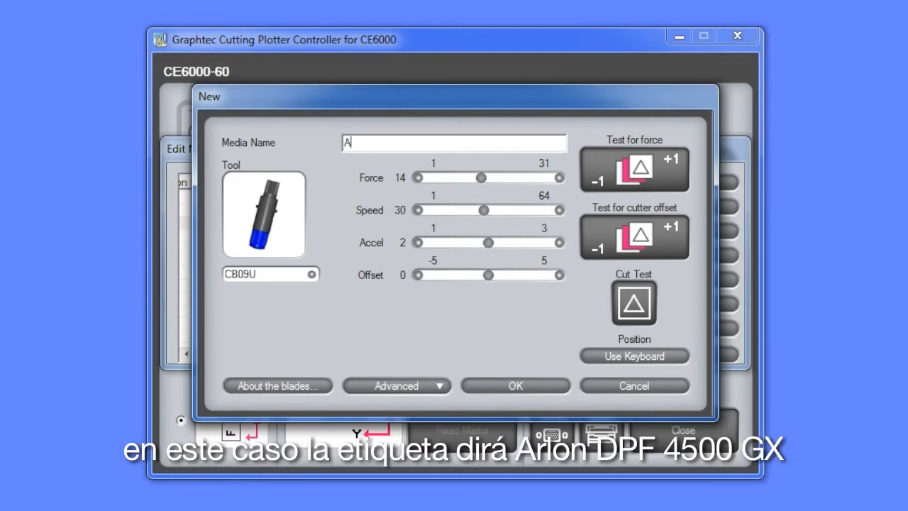
text(Arlon DPF 4500g)
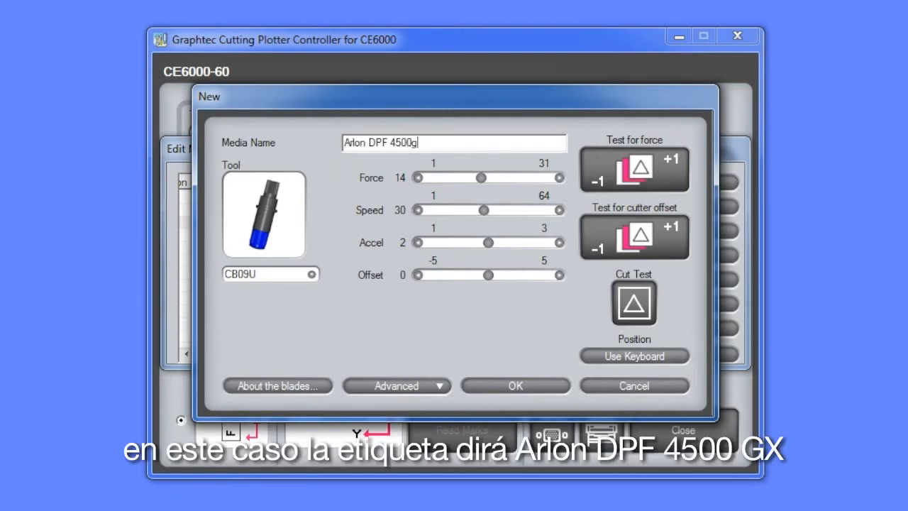
text(x)
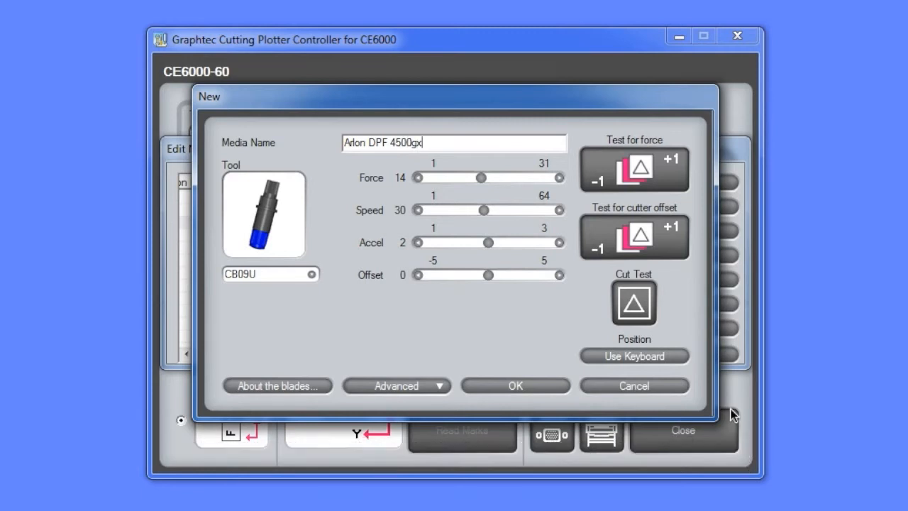
mouse_move(706, 380)
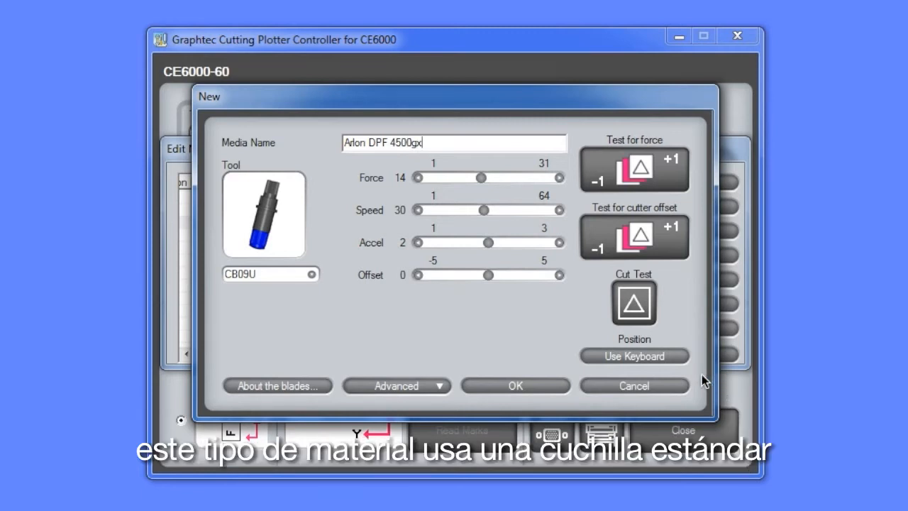
click(262, 273)
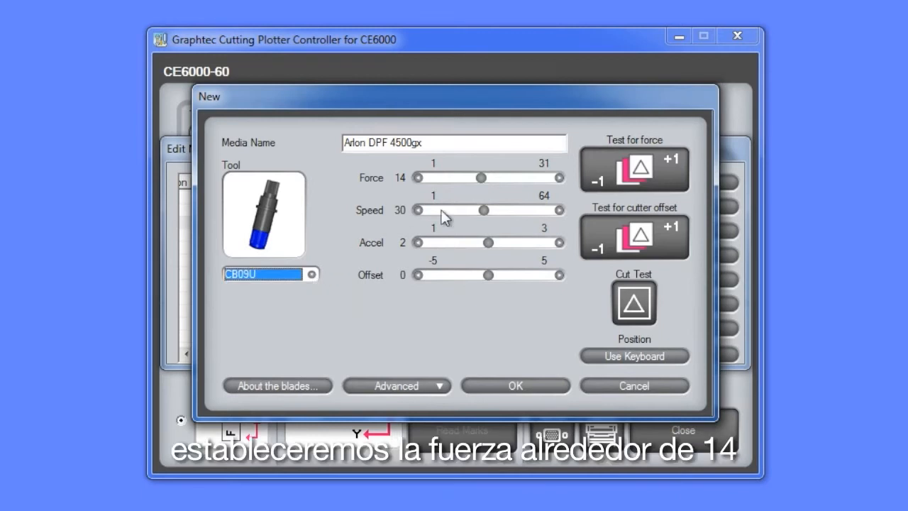
mouse_move(497, 247)
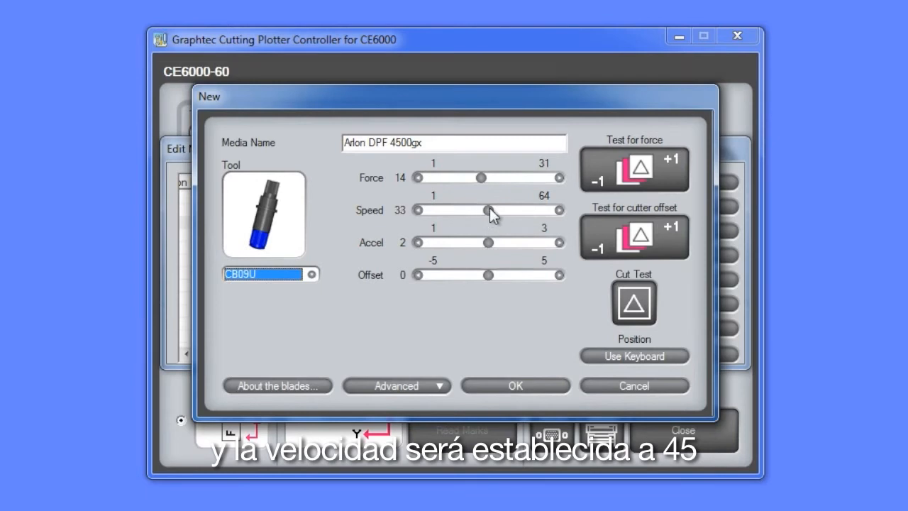
drag(485, 210, 510, 210)
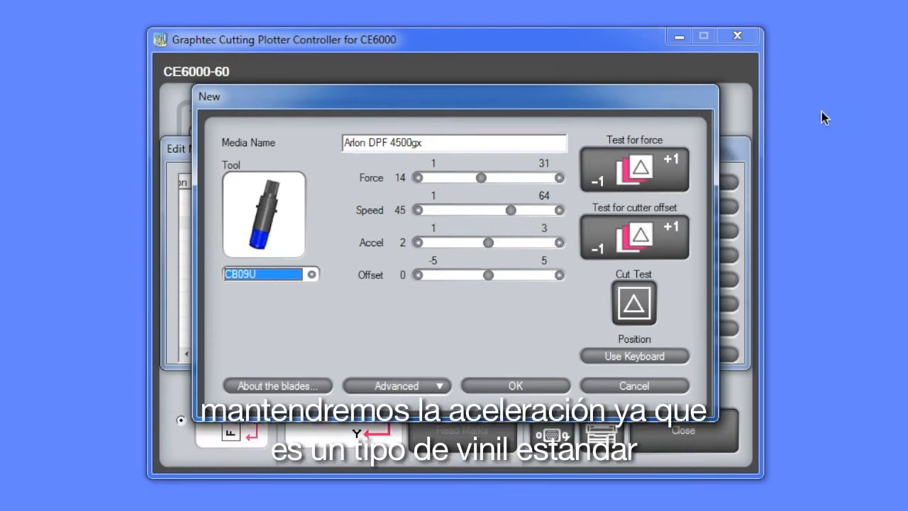
mouse_move(900, 186)
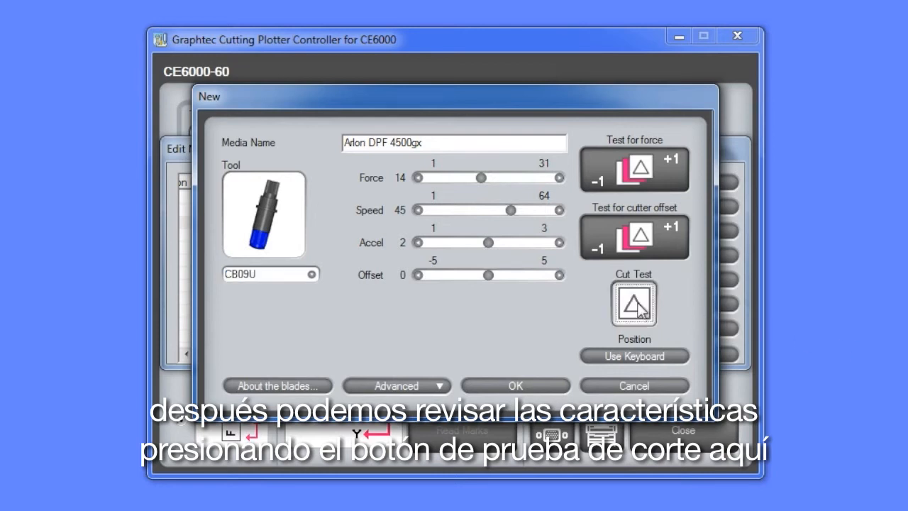
Step: Run a test cut of Arlon DPF 4500gx and save it into the media list
click(632, 304)
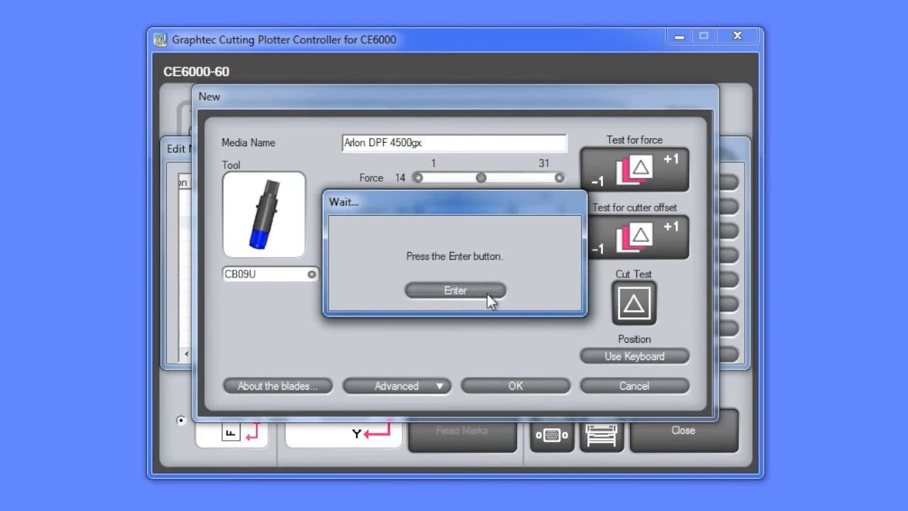
click(454, 290)
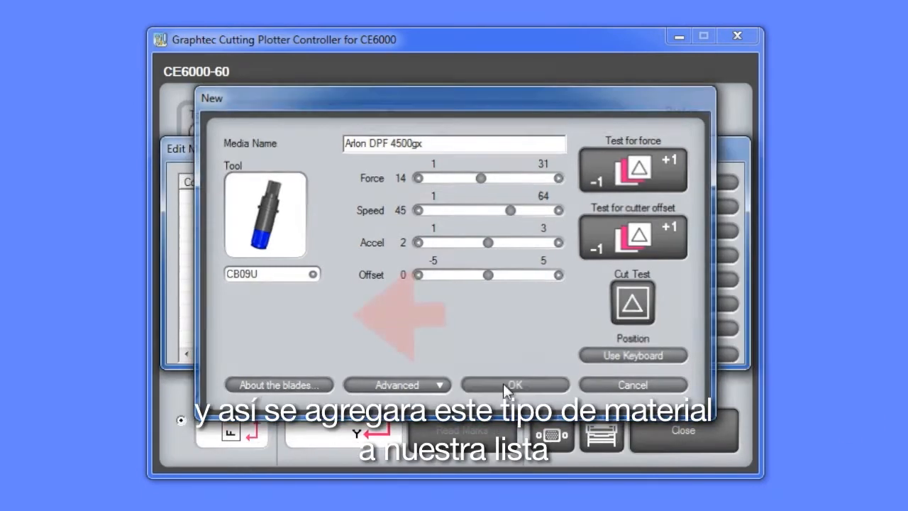
click(514, 384)
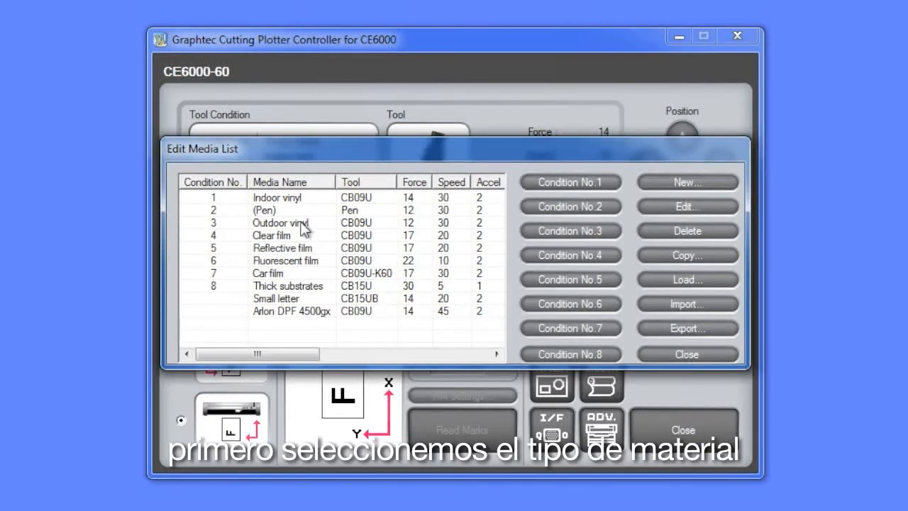
Step: Edit Outdoor vinyl: raise force to 16 and rename it Arlon DPF 456 gtx
click(284, 221)
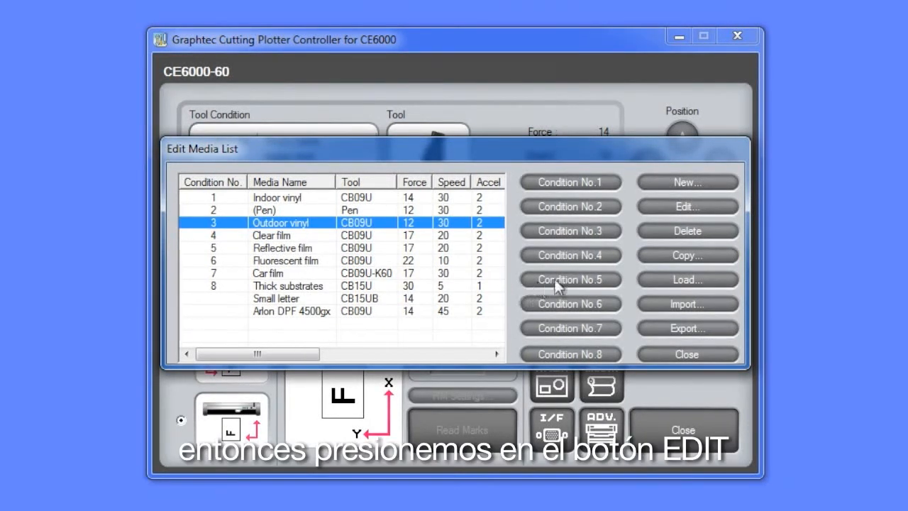
click(686, 207)
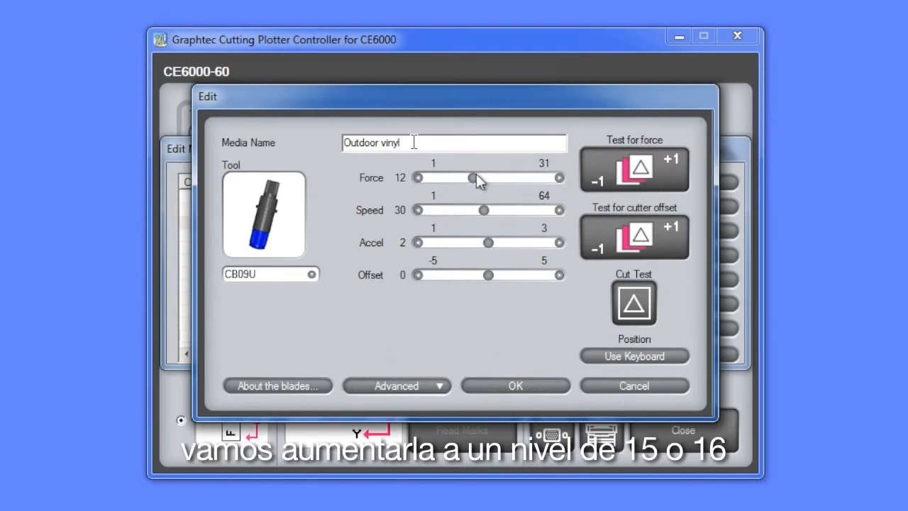
drag(471, 177, 485, 177)
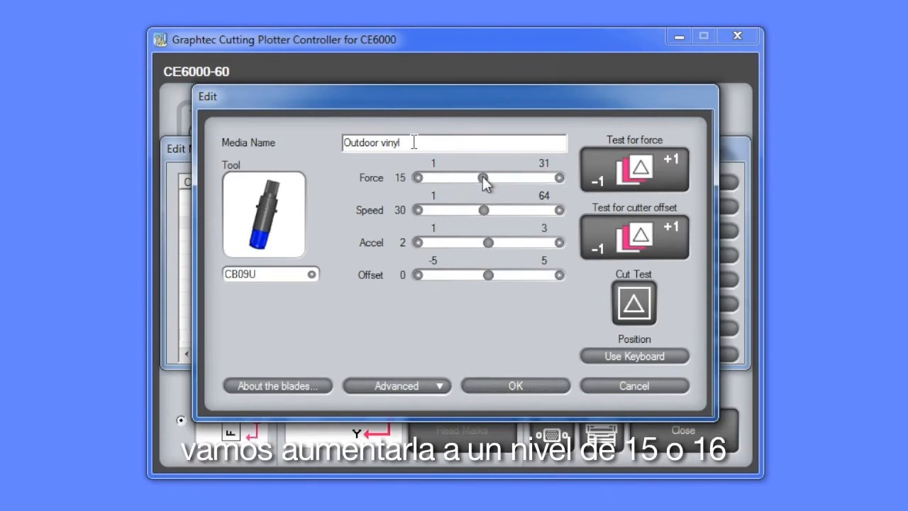
drag(484, 177, 490, 177)
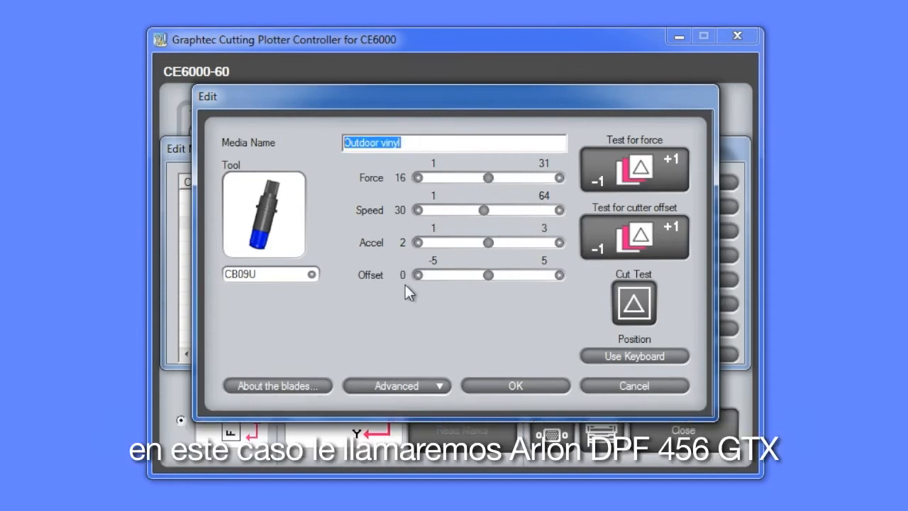
text(Arlon DPF)
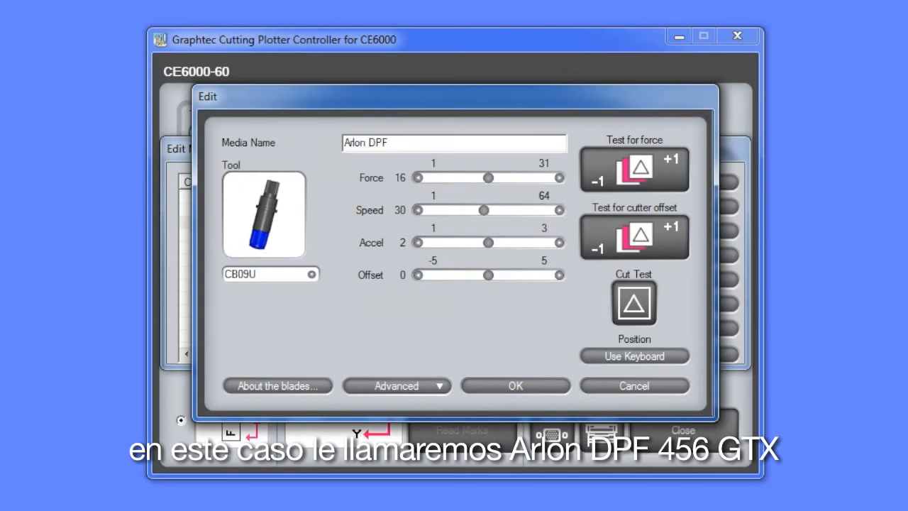
text(456 gtx)
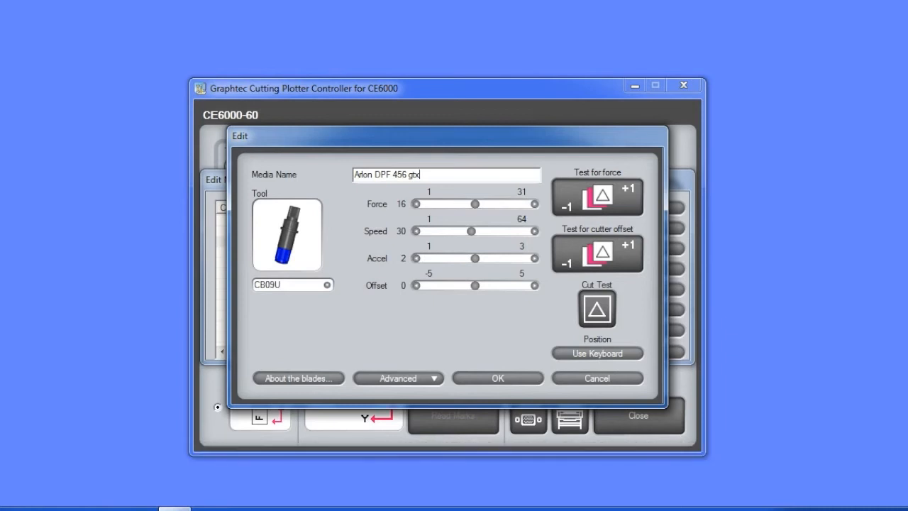
Step: Run a test cut of Arlon DPF 456 gtx, confirming the test pattern prompts
click(596, 309)
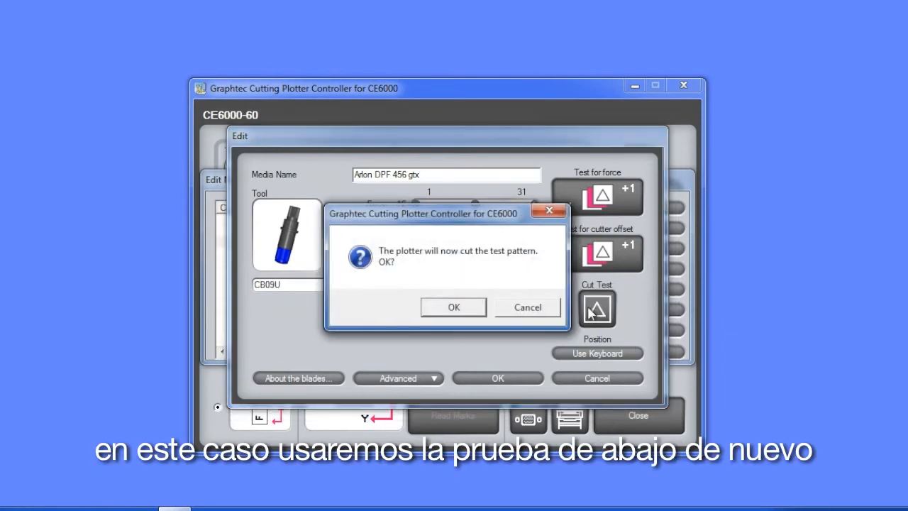
click(454, 306)
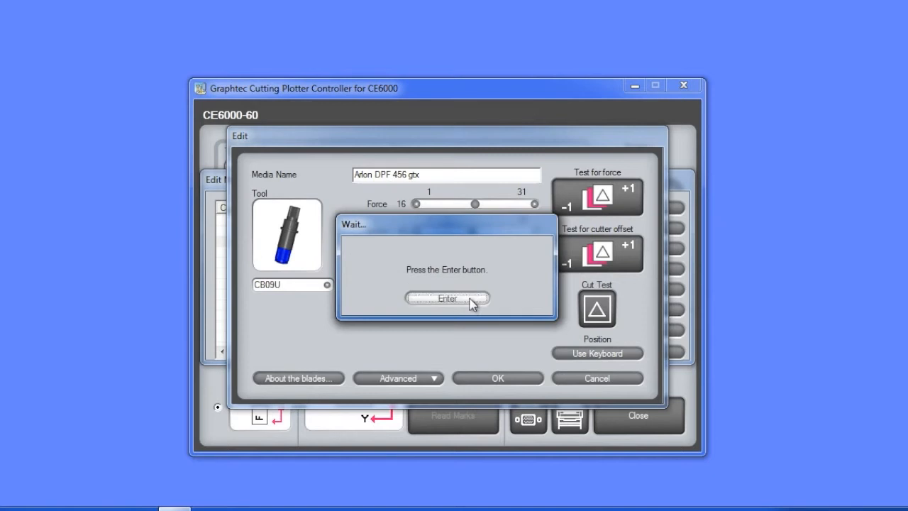
click(446, 298)
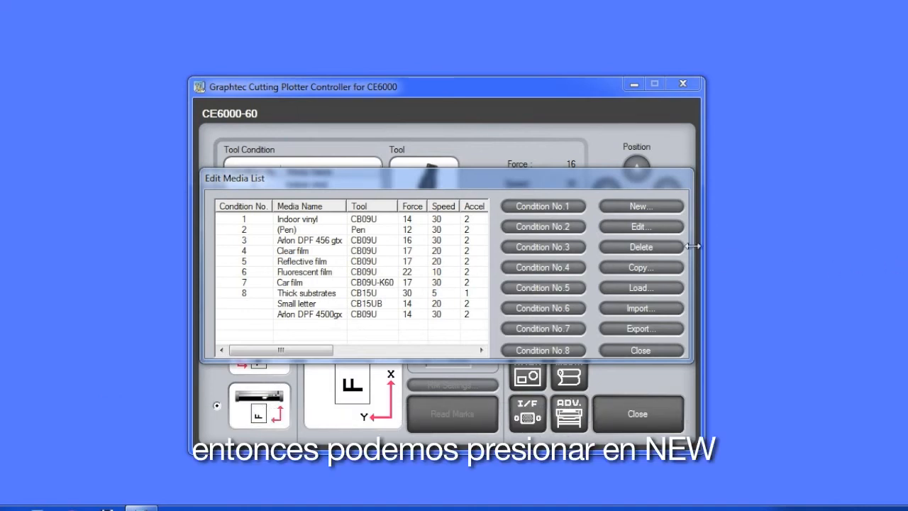
Step: Create new media Hartco399SBR with CB09U-K60 blade, force 25, speed 20, accel 1
click(640, 205)
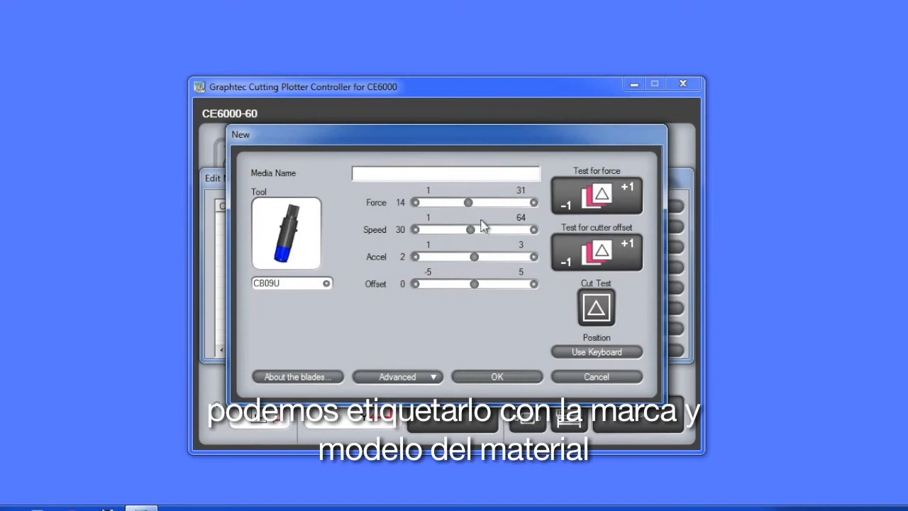
text(Hartco399SBR)
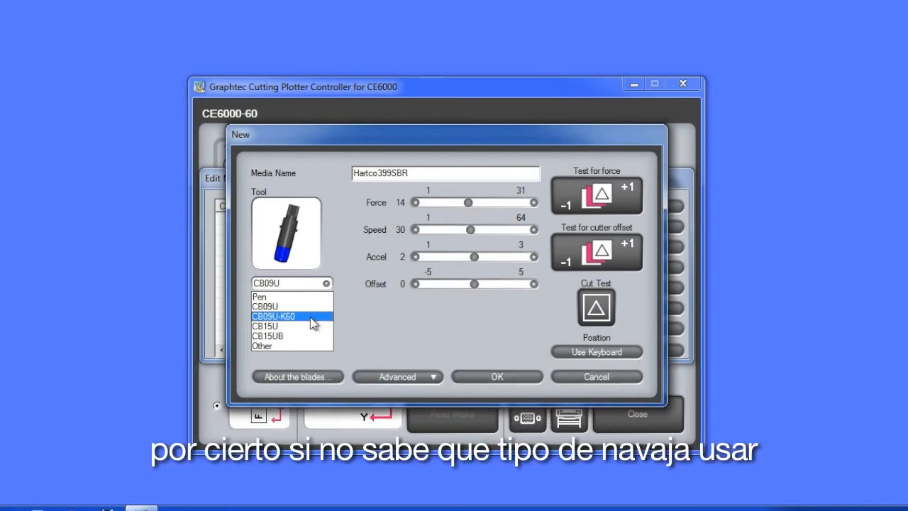
click(272, 314)
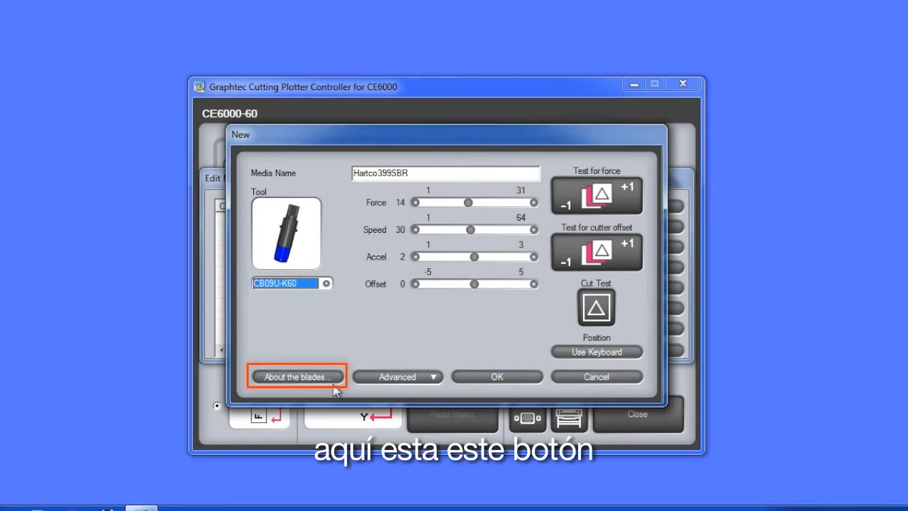
click(294, 378)
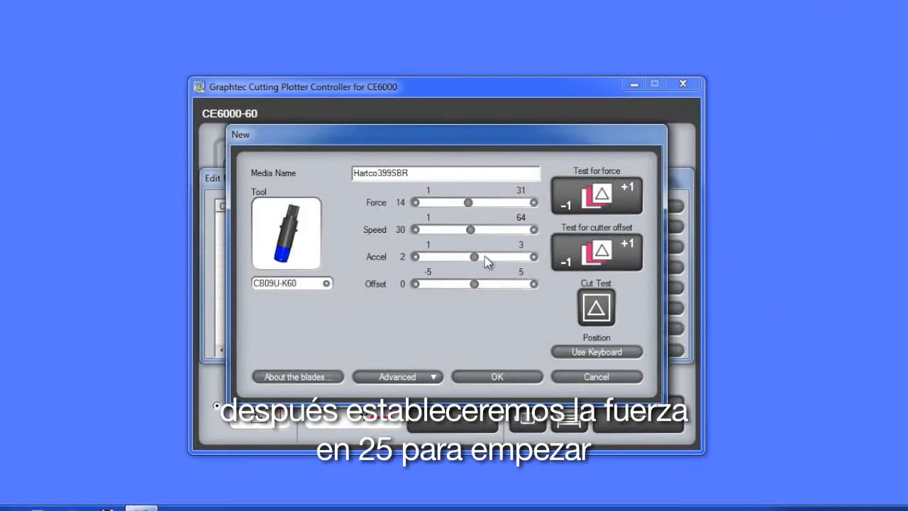
drag(467, 202, 482, 201)
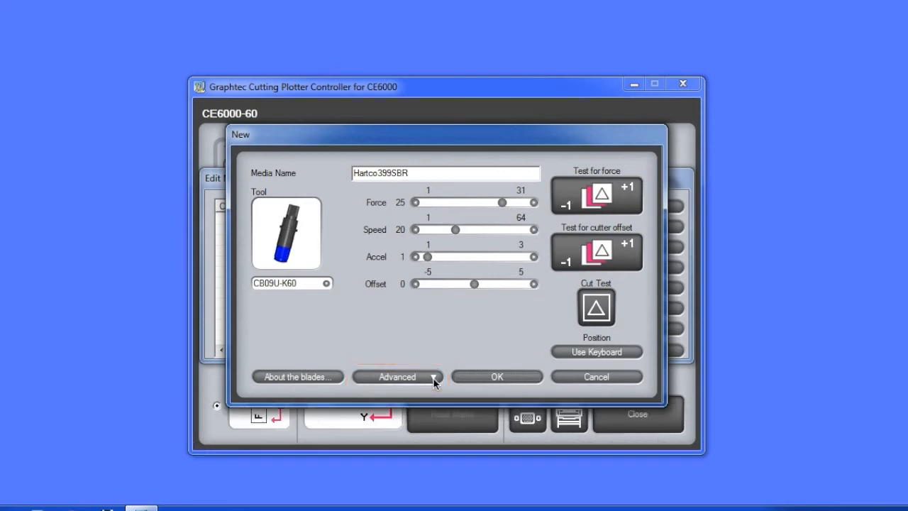
Step: In Hartco399SBR's advanced settings, choose Tangent Emulation Mode1 with distance adjust off
click(397, 378)
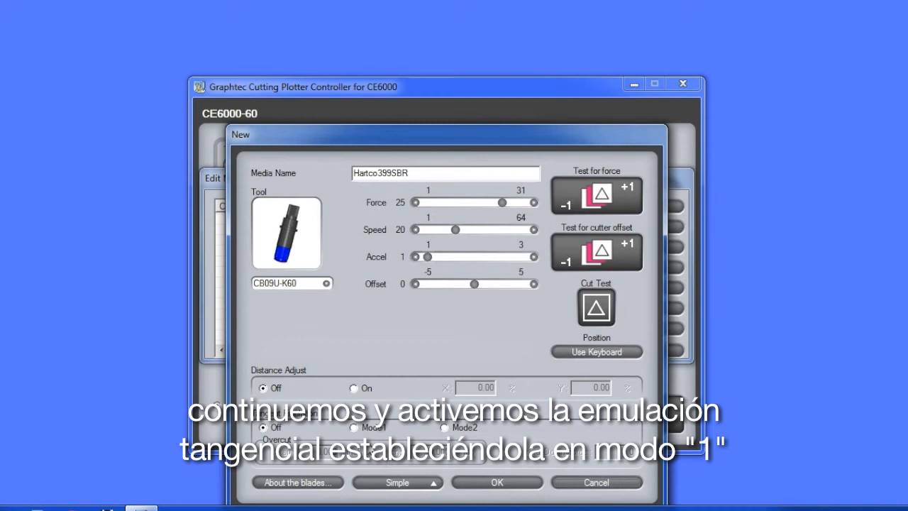
click(355, 427)
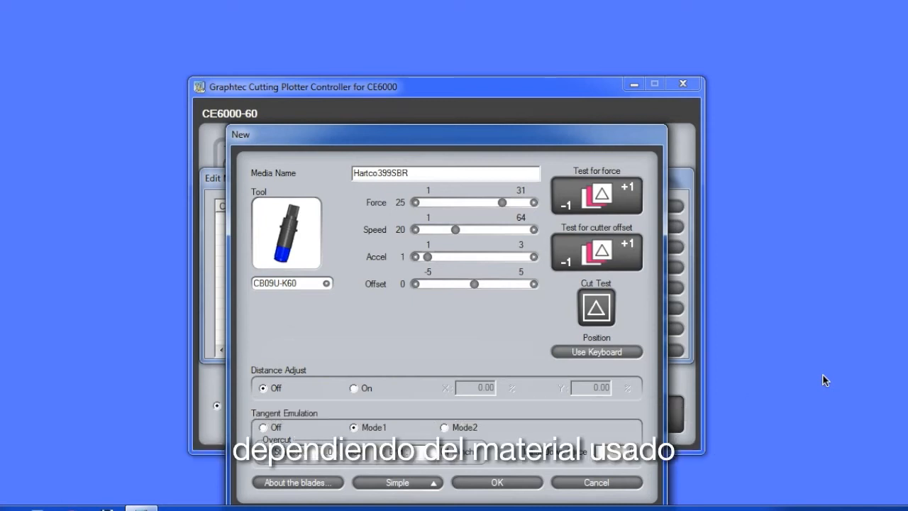
click(351, 427)
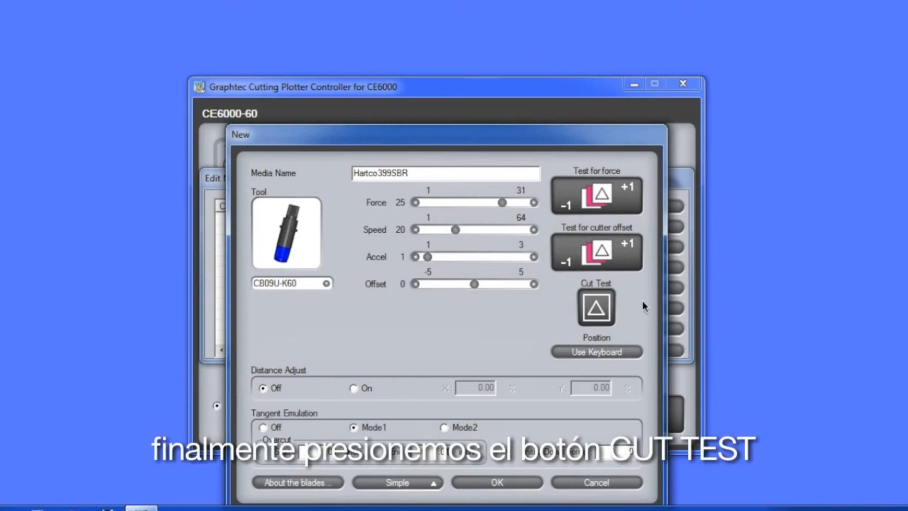
Step: Run the test cut, then save Hartco399SBR (CB09U-K60, force 25, speed 20) to the media list
click(595, 309)
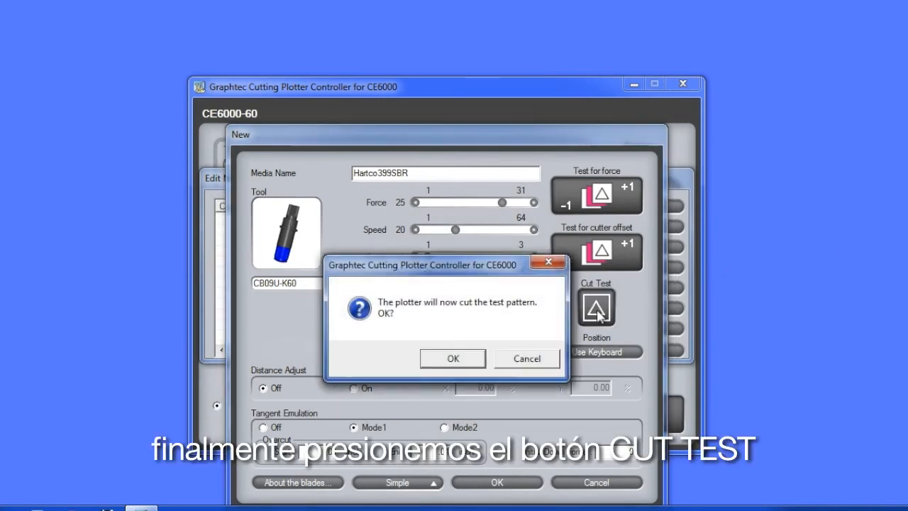
click(453, 358)
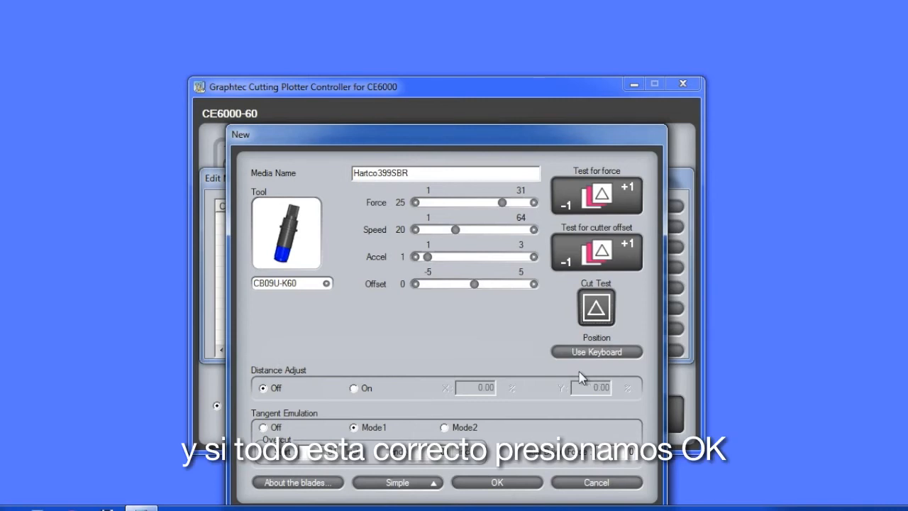
click(496, 482)
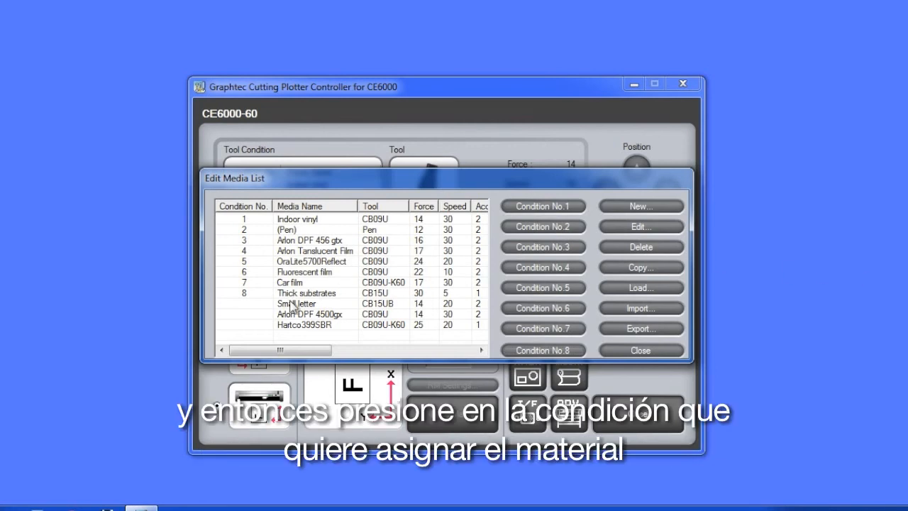
Step: Assign Arlon DPF 4500gx to condition 6 and Hartco399SBR to condition 7, then close the media list
click(297, 304)
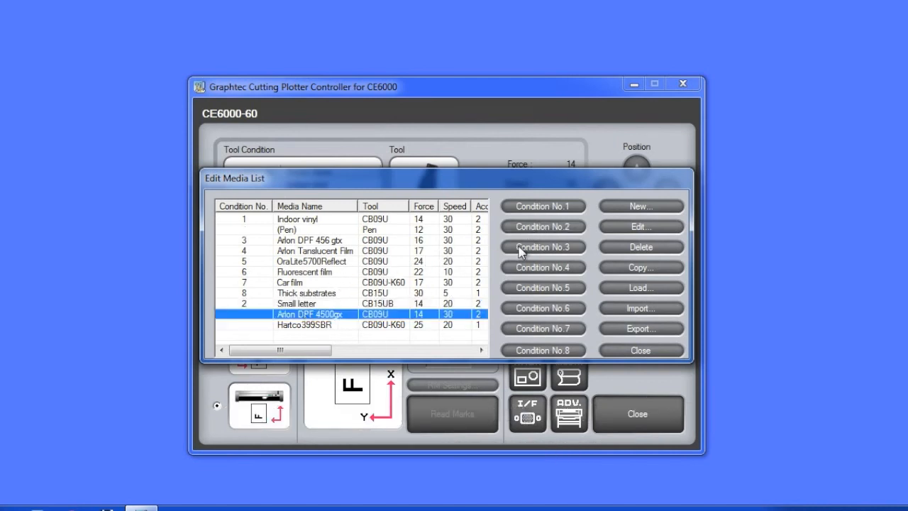
click(303, 272)
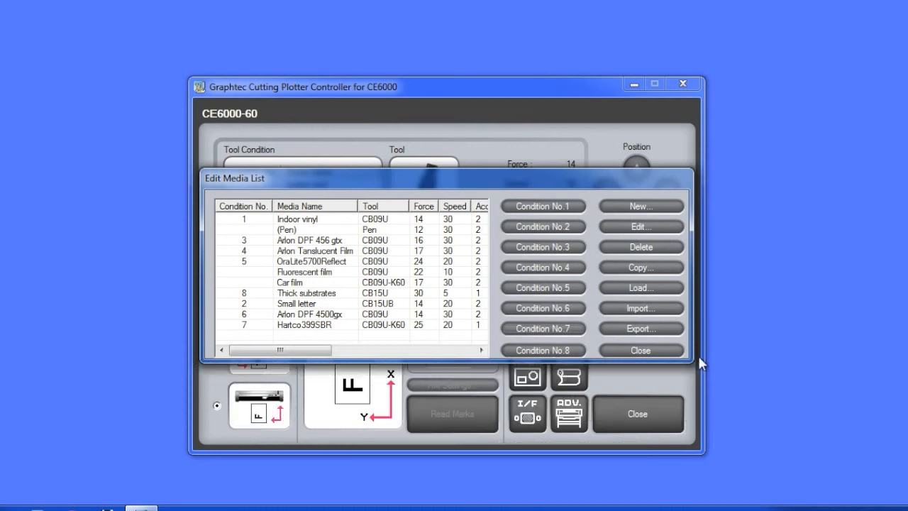
click(640, 348)
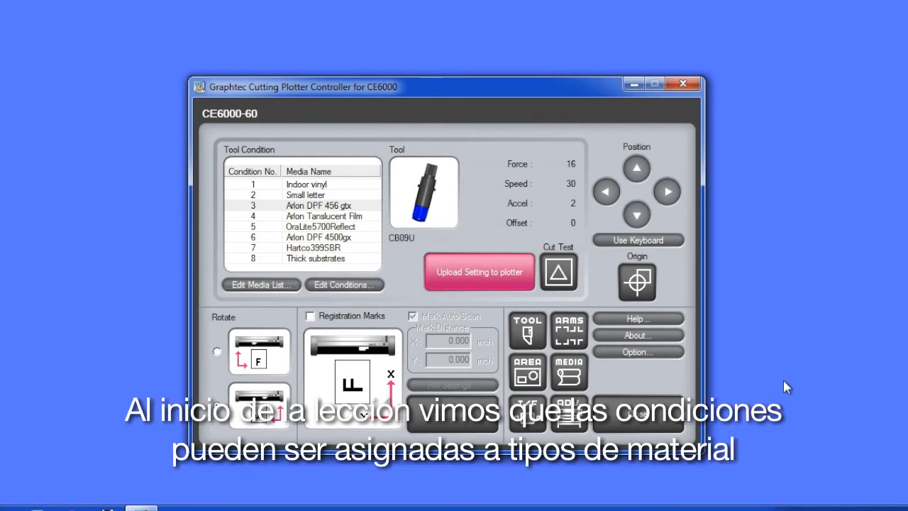
mouse_move(783, 380)
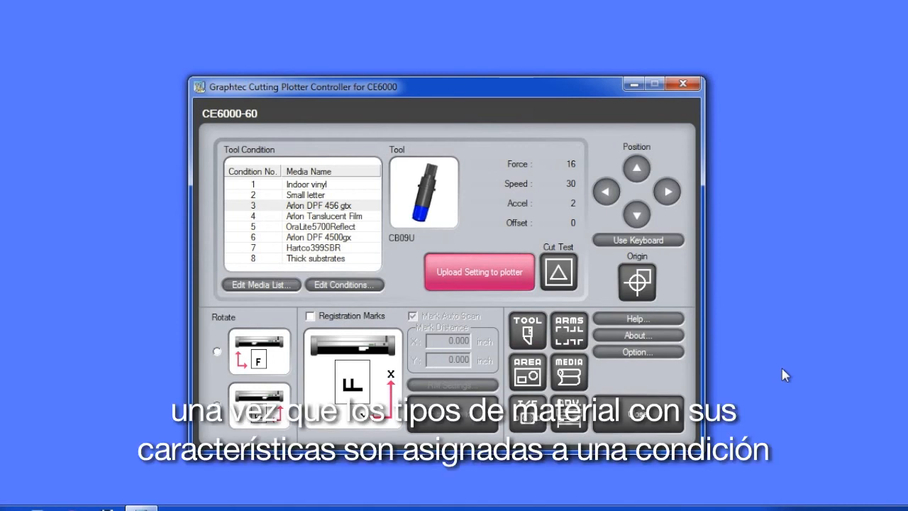
Step: Upload the condition settings to the plotter, overwriting its current conditions
click(216, 401)
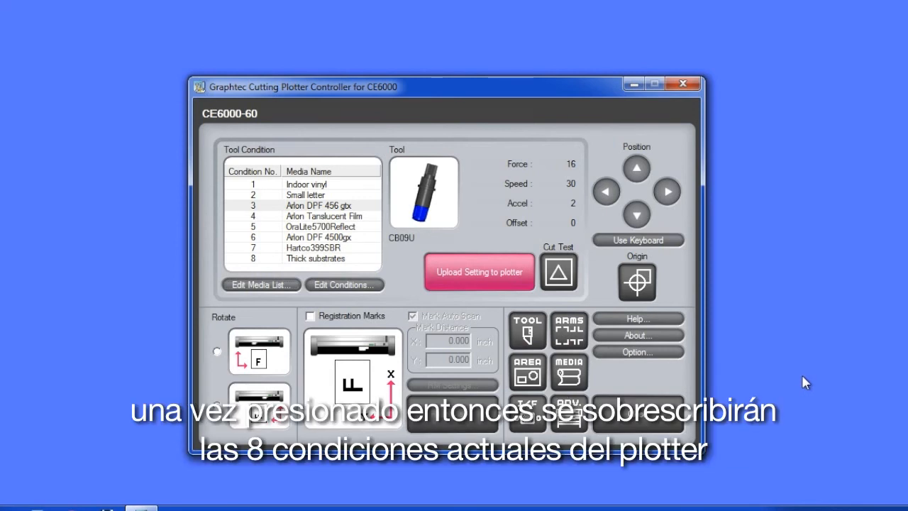
mouse_move(791, 348)
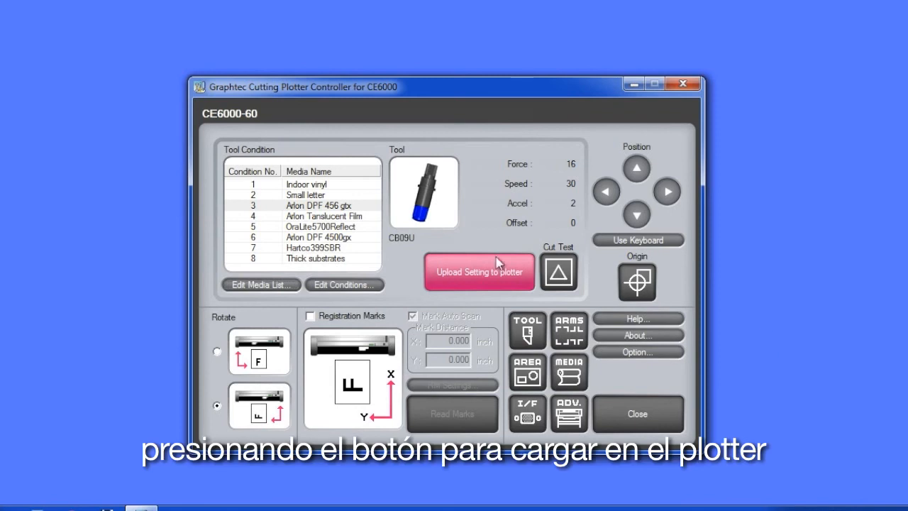
click(480, 272)
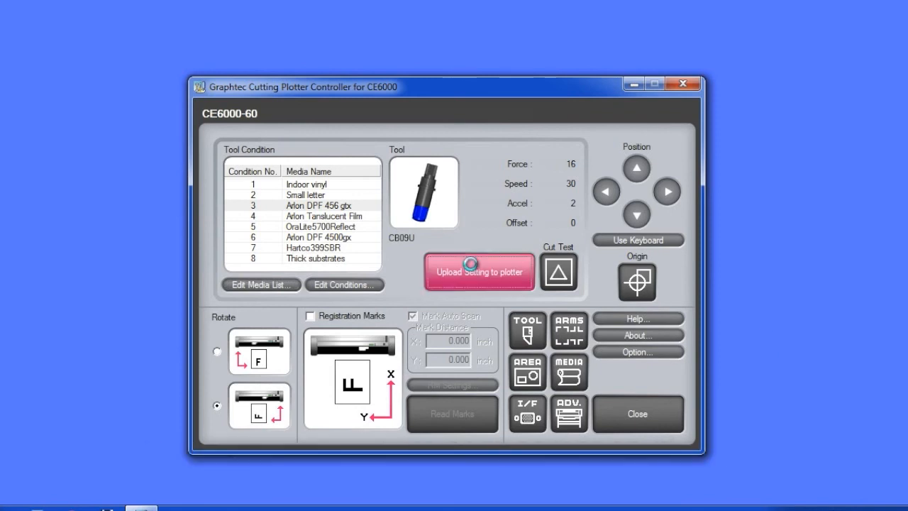
click(480, 272)
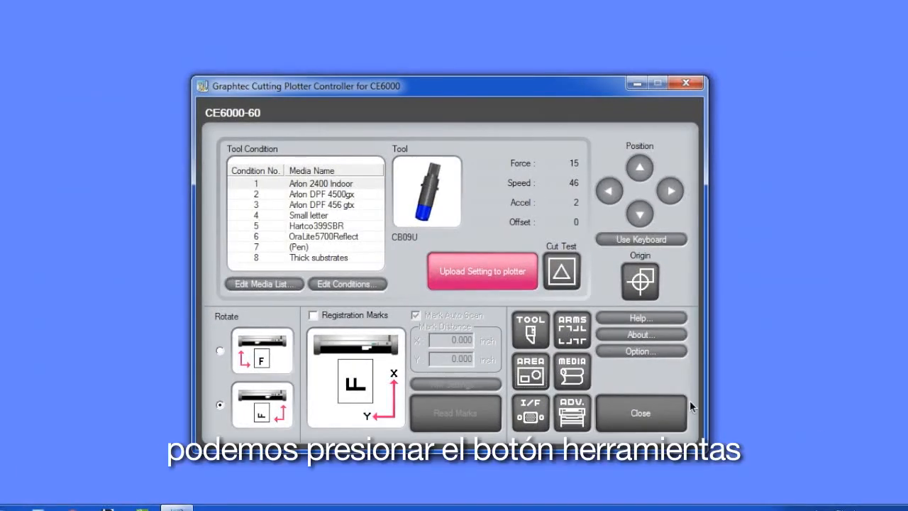
Step: Switch Data Sorting to On in the tool settings and confirm
click(530, 329)
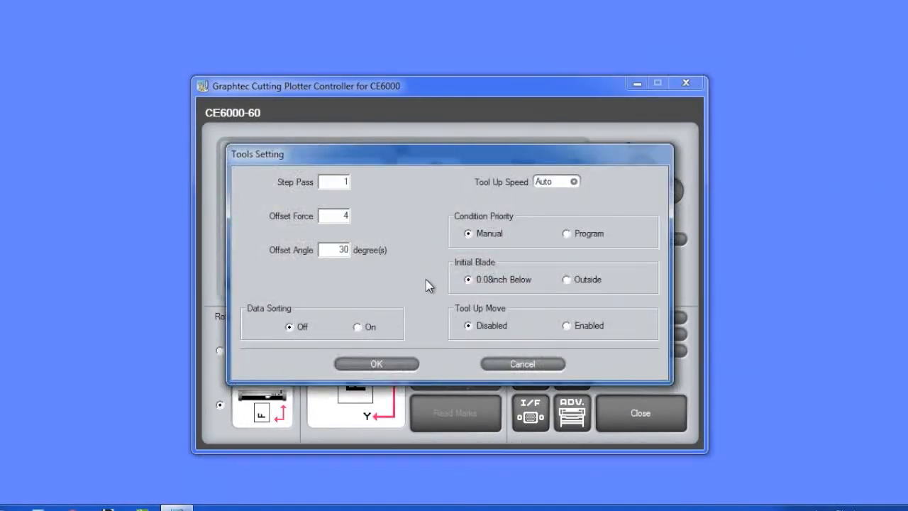
click(358, 326)
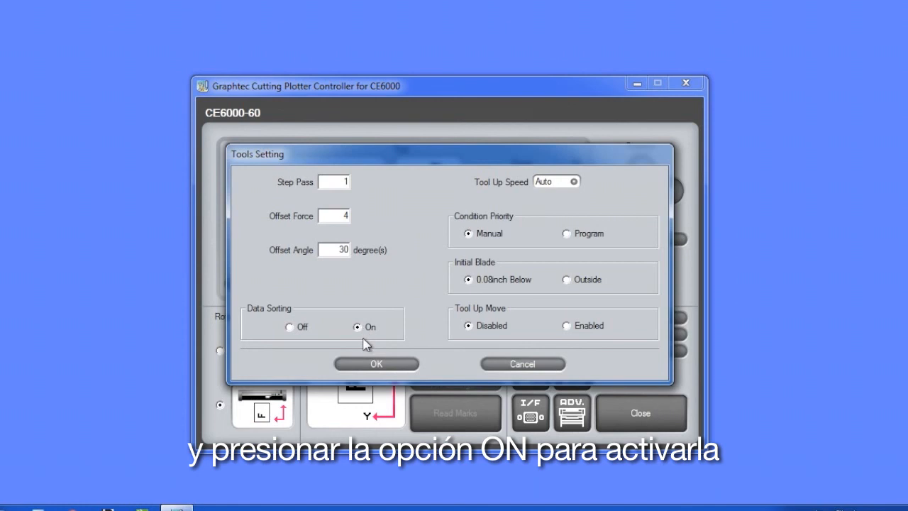
click(376, 363)
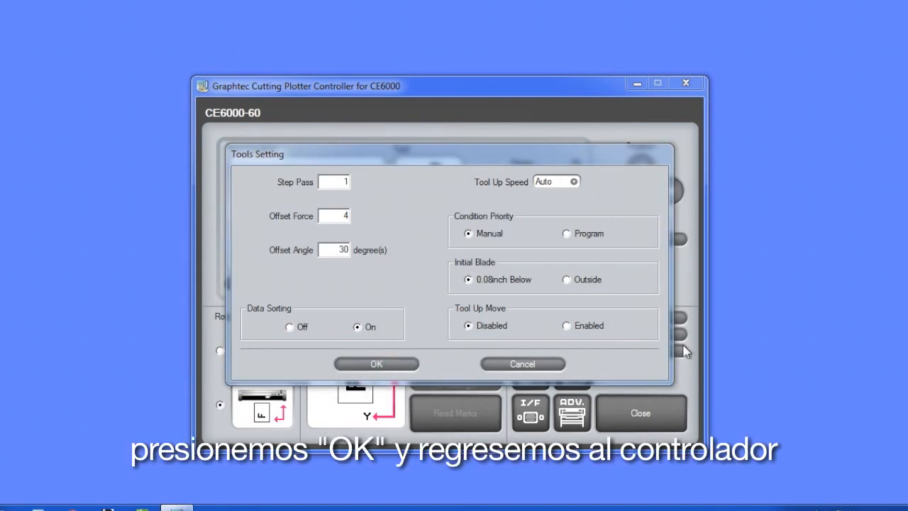
click(376, 363)
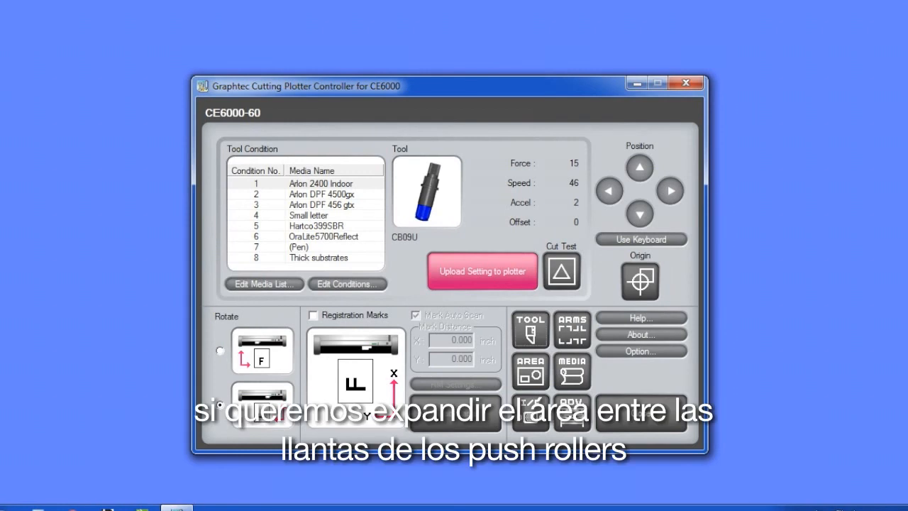
click(530, 370)
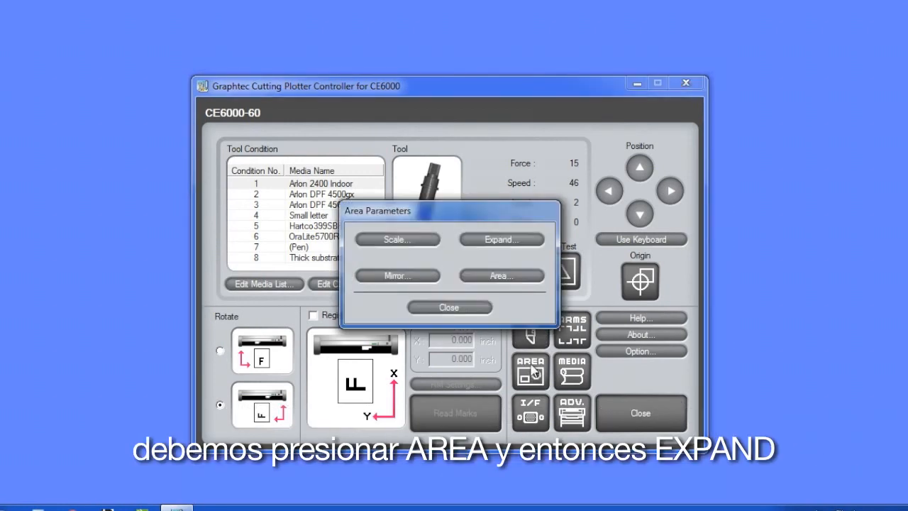
Step: Set a custom expand limit of 0.39 inch, confirm it, and close the area parameters
click(502, 238)
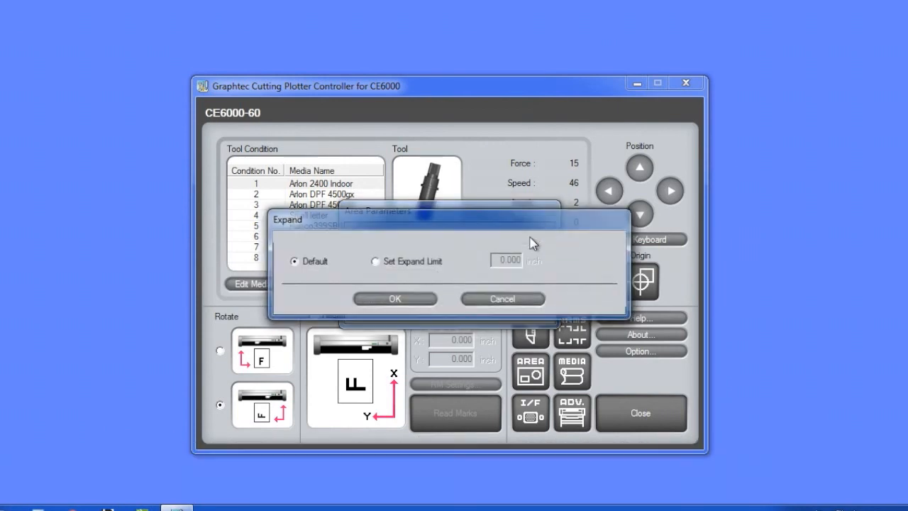
click(375, 261)
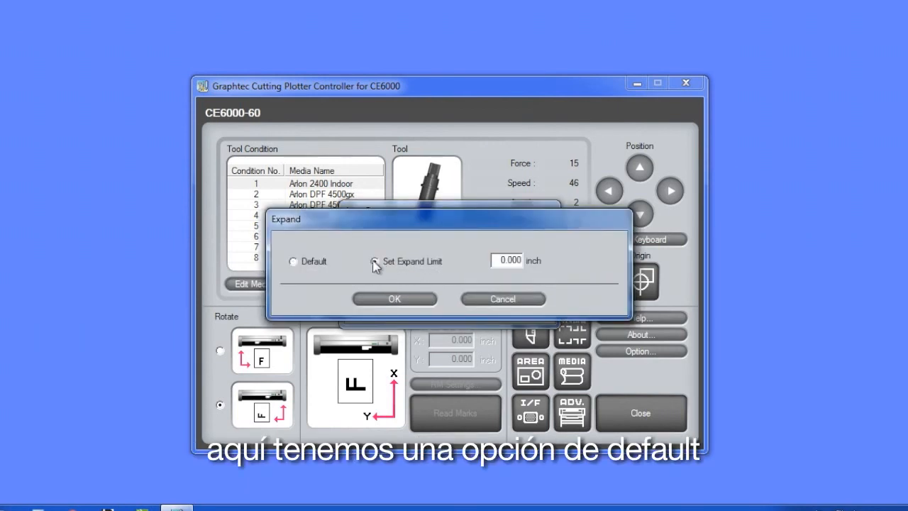
click(375, 261)
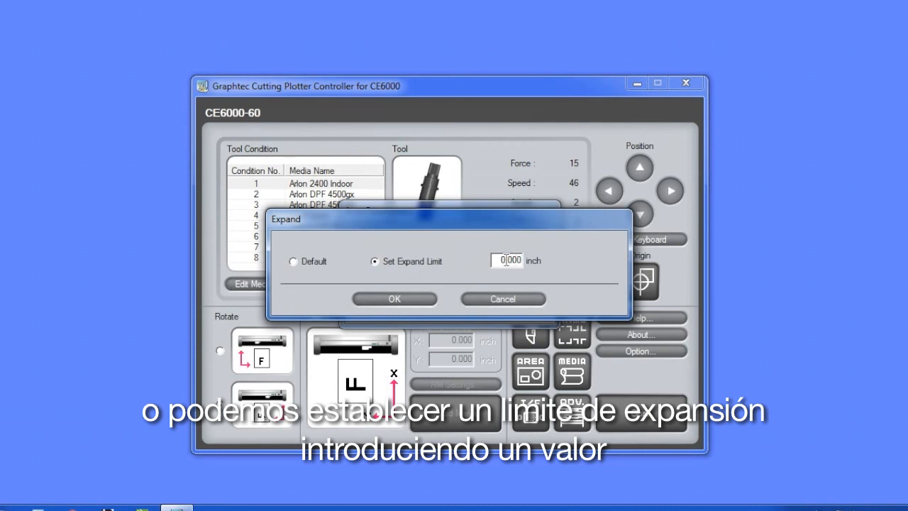
click(507, 259)
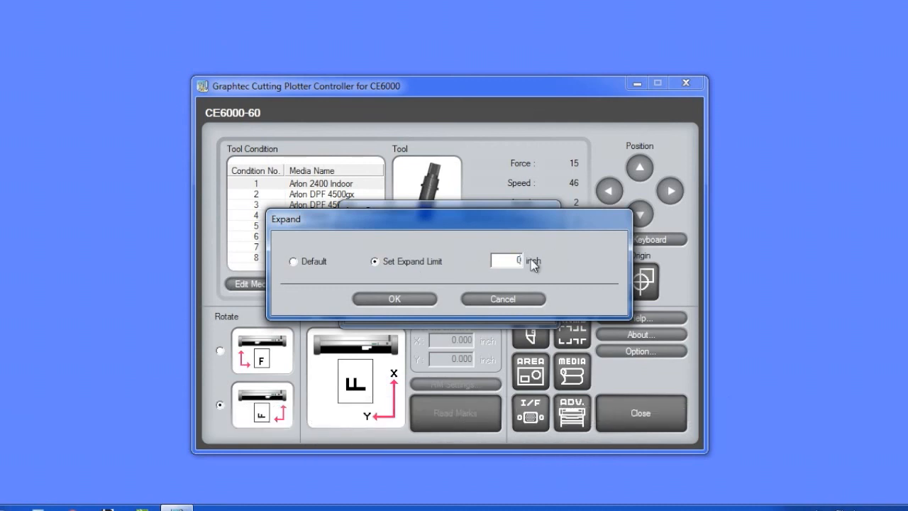
text(0.39)
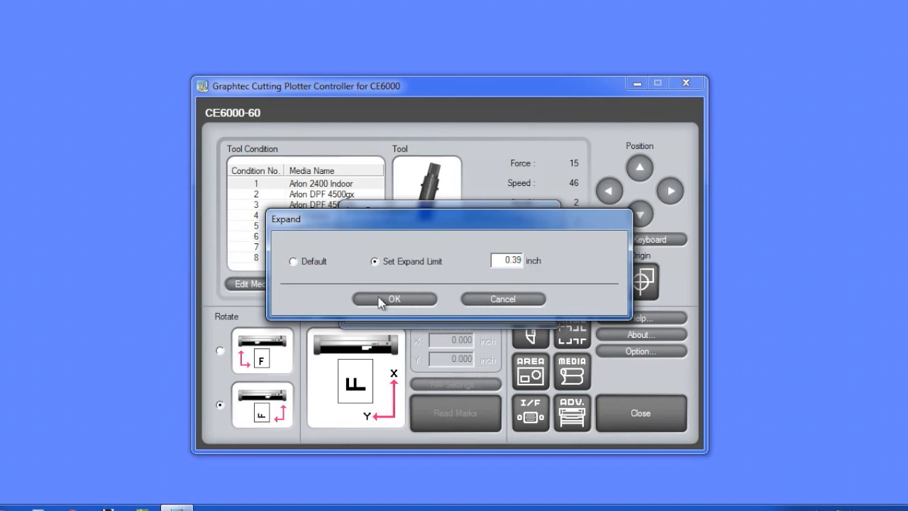
click(394, 298)
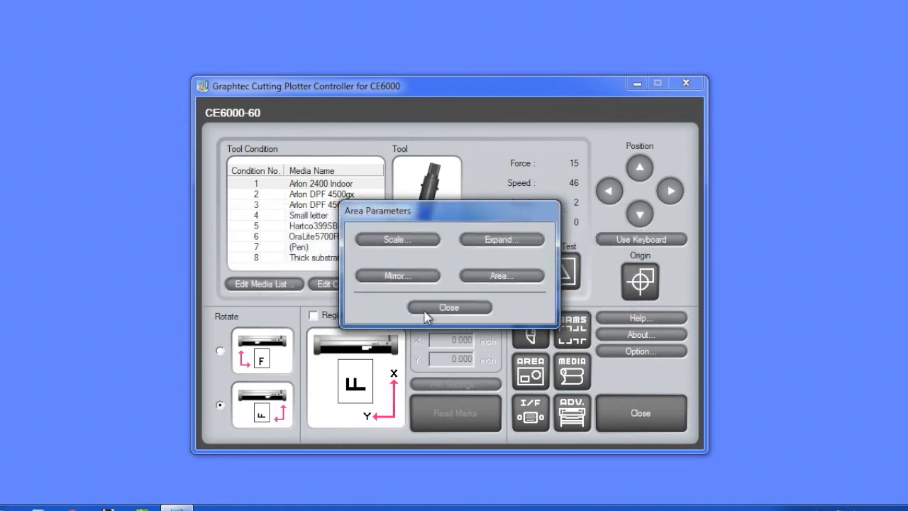
click(448, 306)
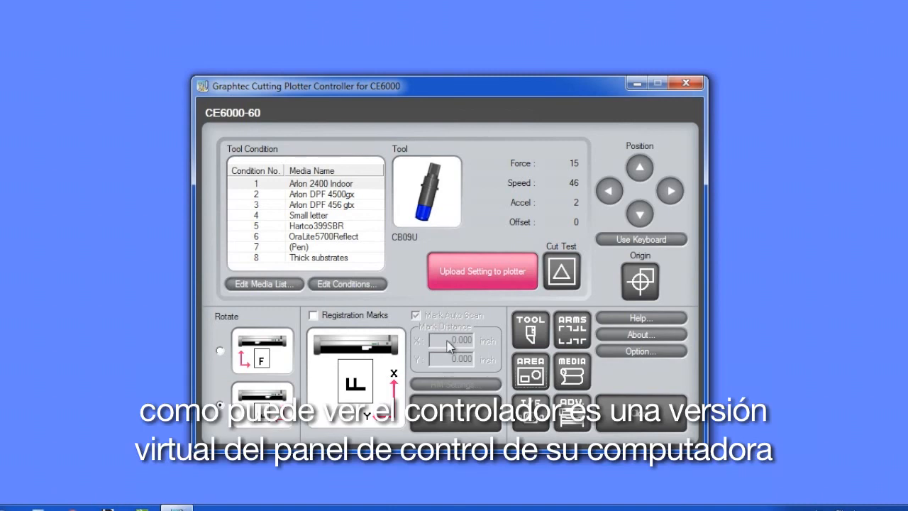